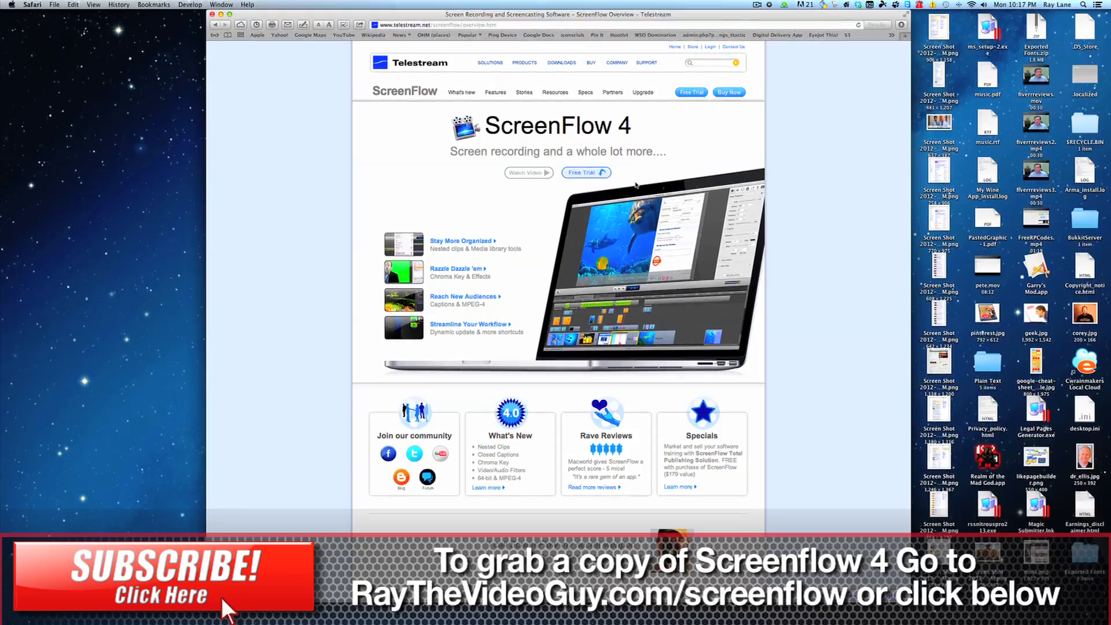
{"action": "mouse_move", "coordinate": [775, 151]}
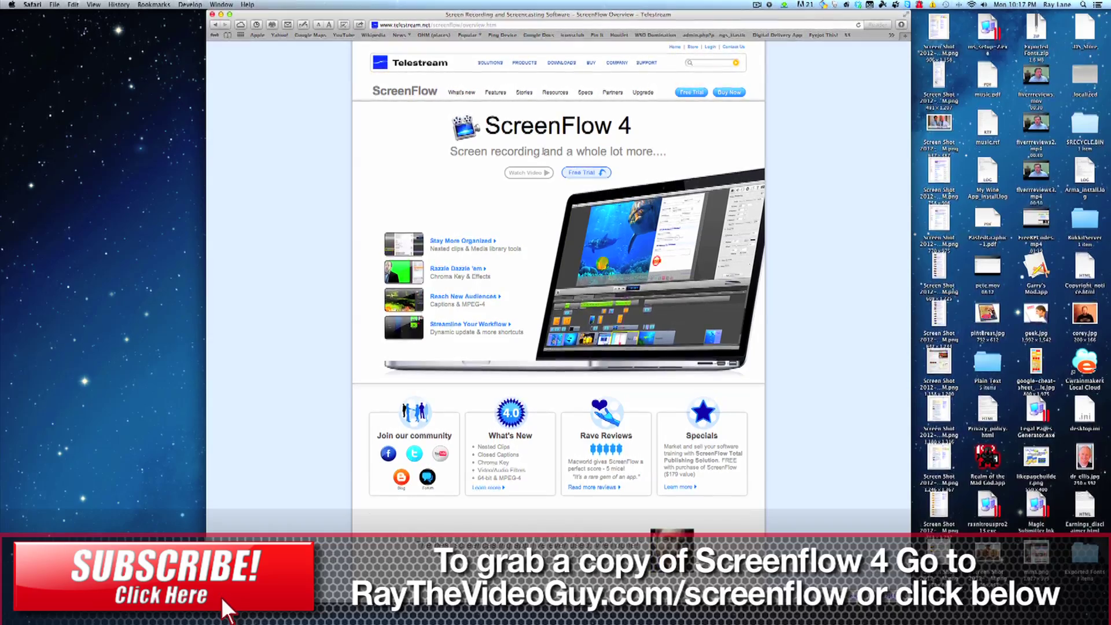
{"action": "mouse_move", "coordinate": [734, 148]}
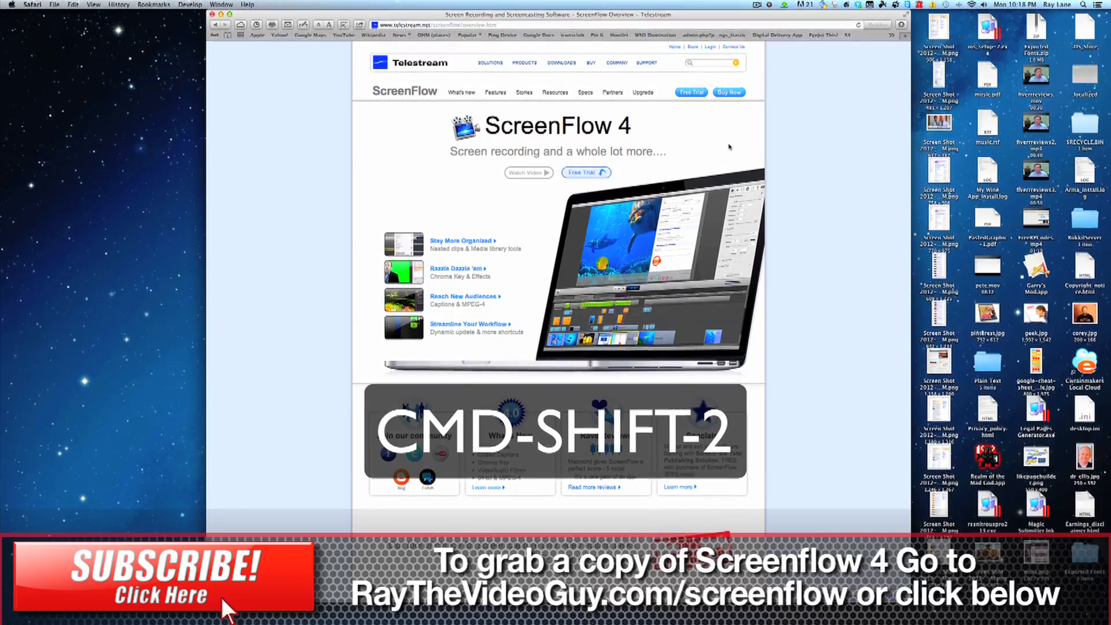
{"action": "mouse_move", "coordinate": [372, 212]}
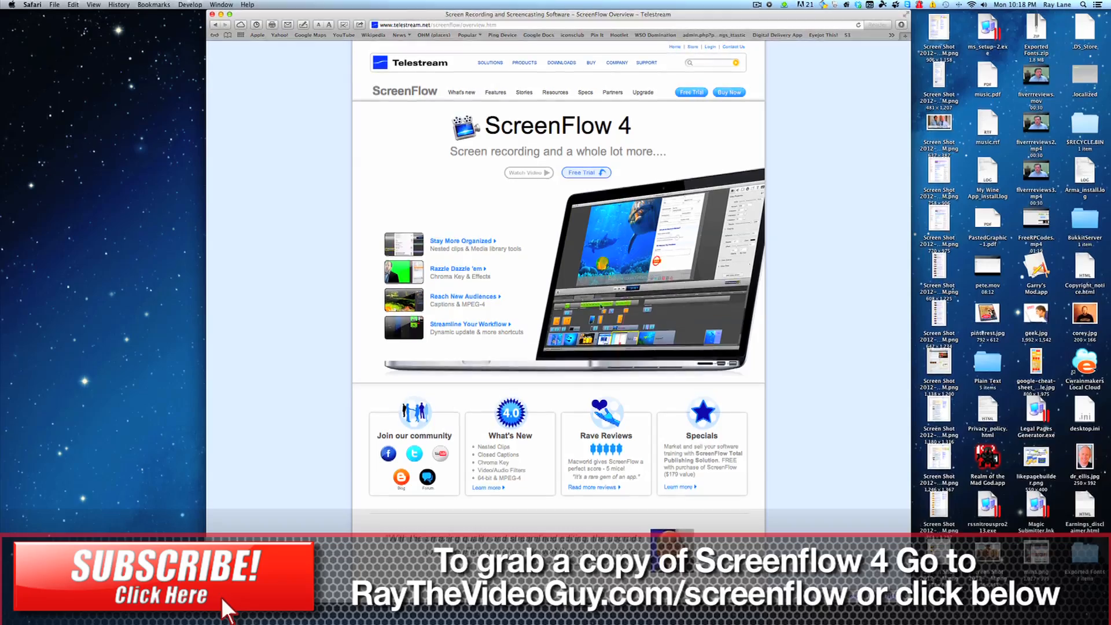
{"action": "mouse_move", "coordinate": [444, 151]}
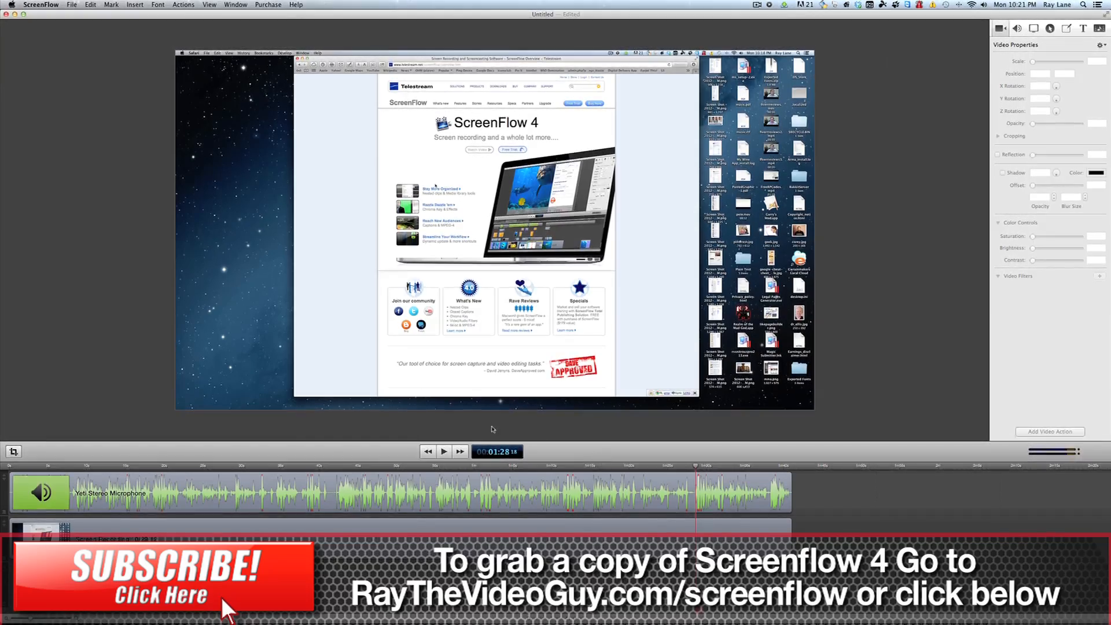
{"action": "mouse_move", "coordinate": [890, 491]}
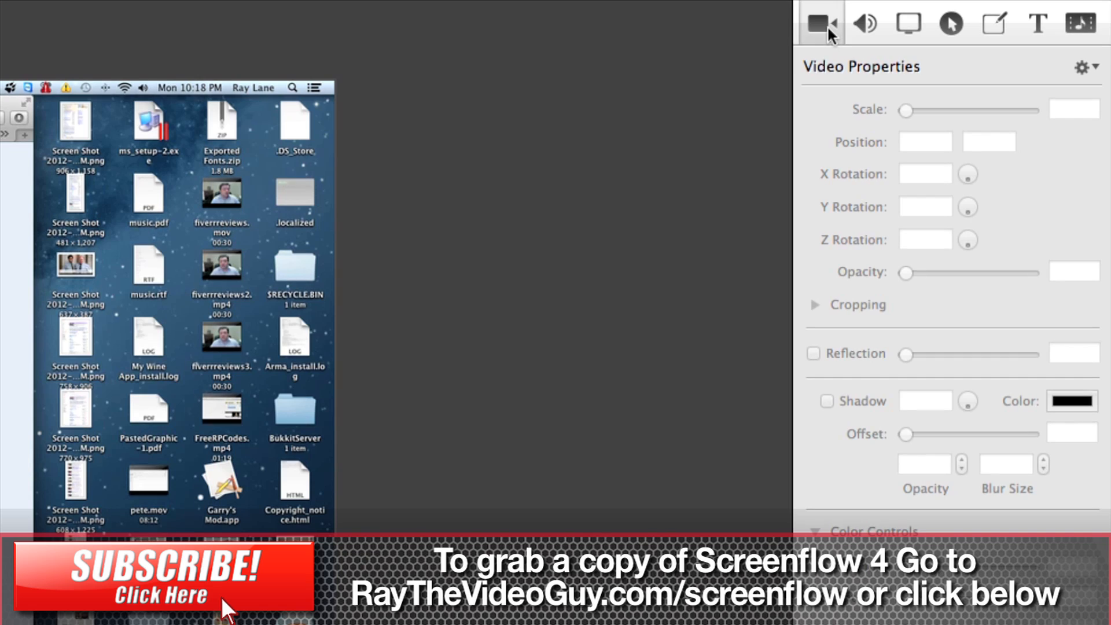
Review the clip's callout and text settings, then return to its video properties.
{"action": "left_click", "coordinate": [865, 23]}
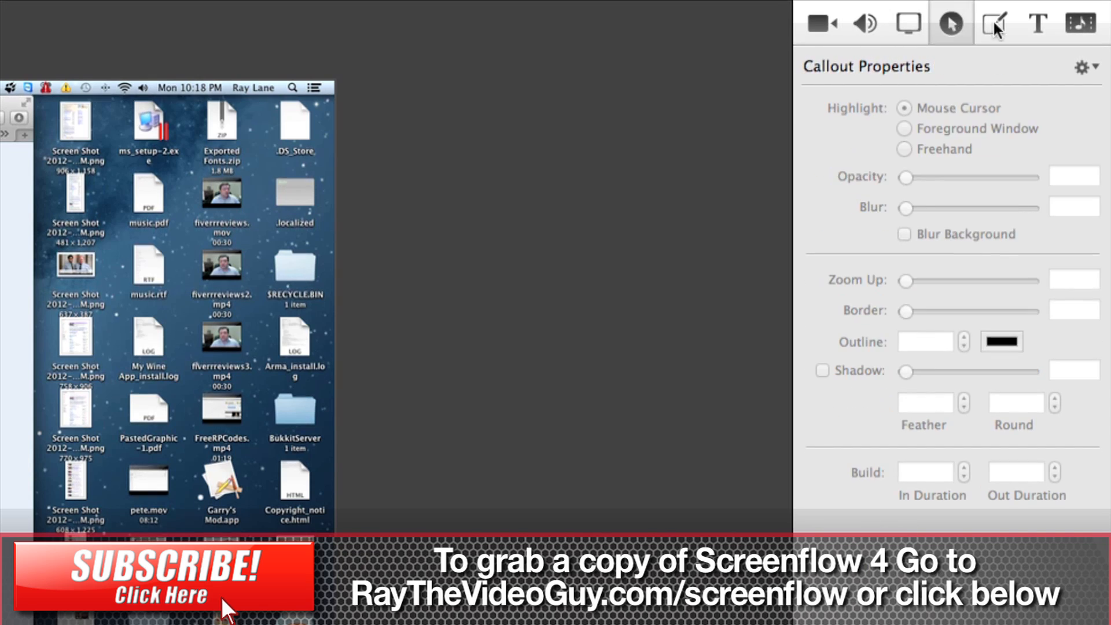
{"action": "left_click", "coordinate": [1035, 21]}
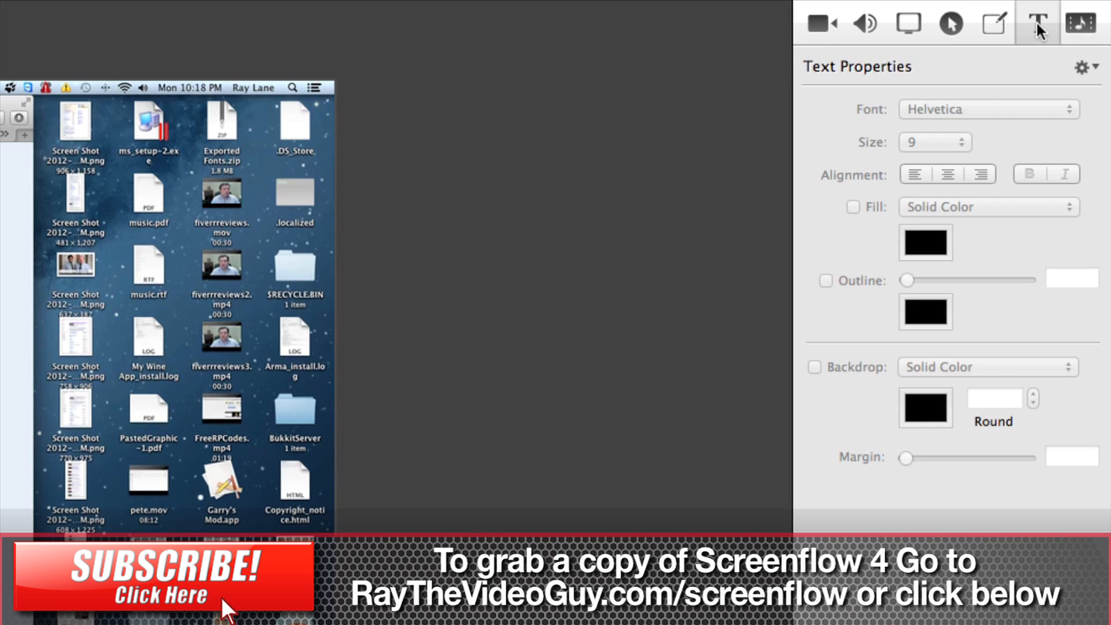
{"action": "left_click", "coordinate": [1083, 22]}
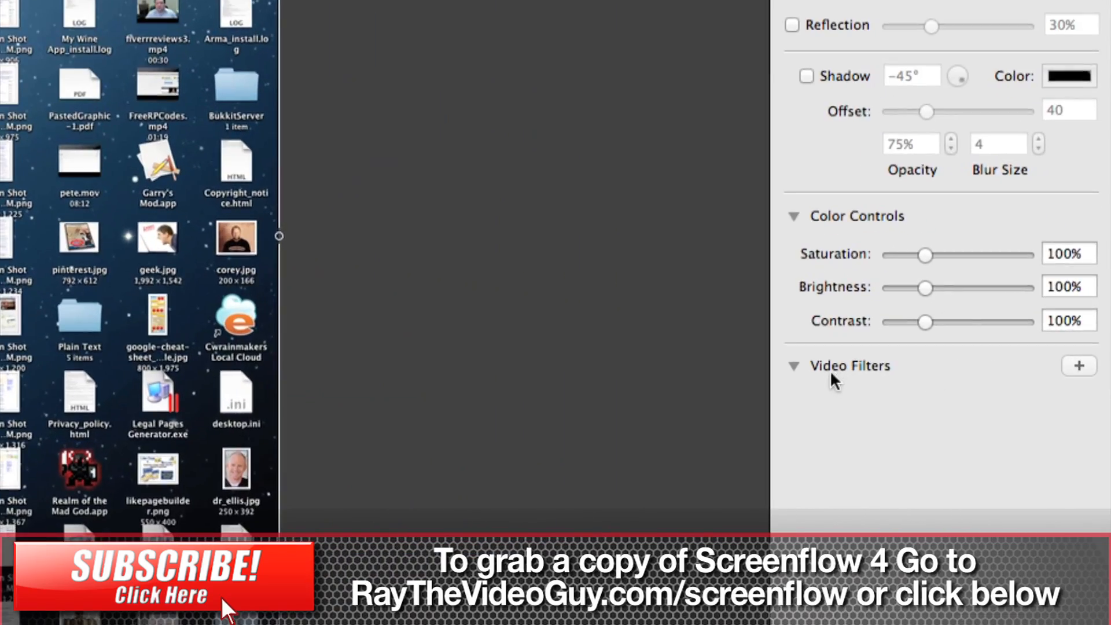
Add a Hue Adjust filter to the recording and shift its angle to recolour it.
{"action": "left_click", "coordinate": [1078, 365]}
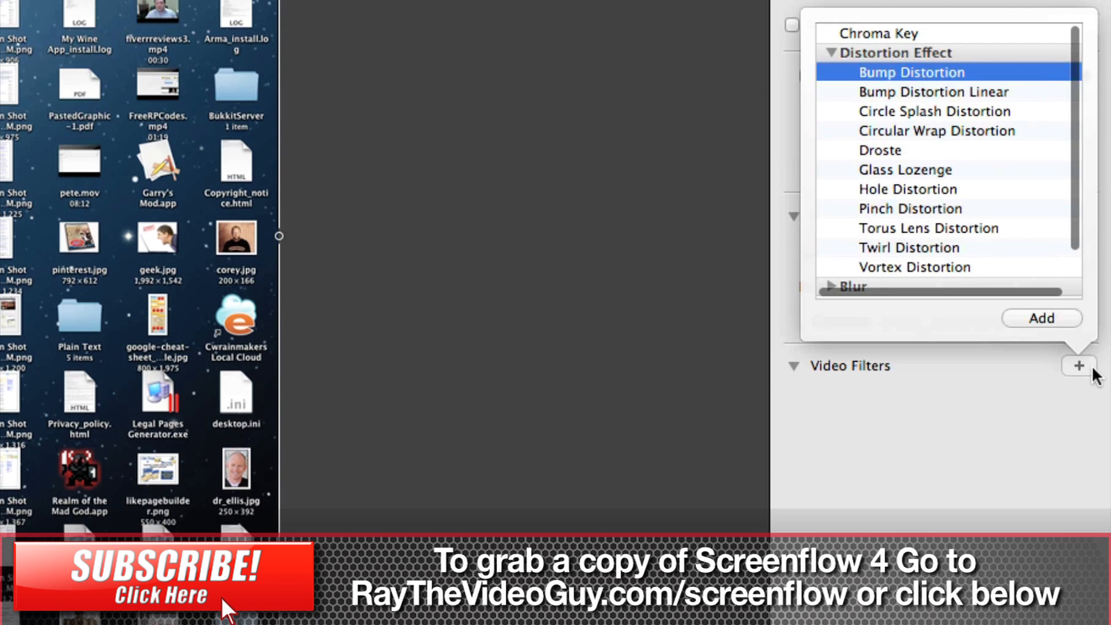
{"action": "mouse_move", "coordinate": [919, 95]}
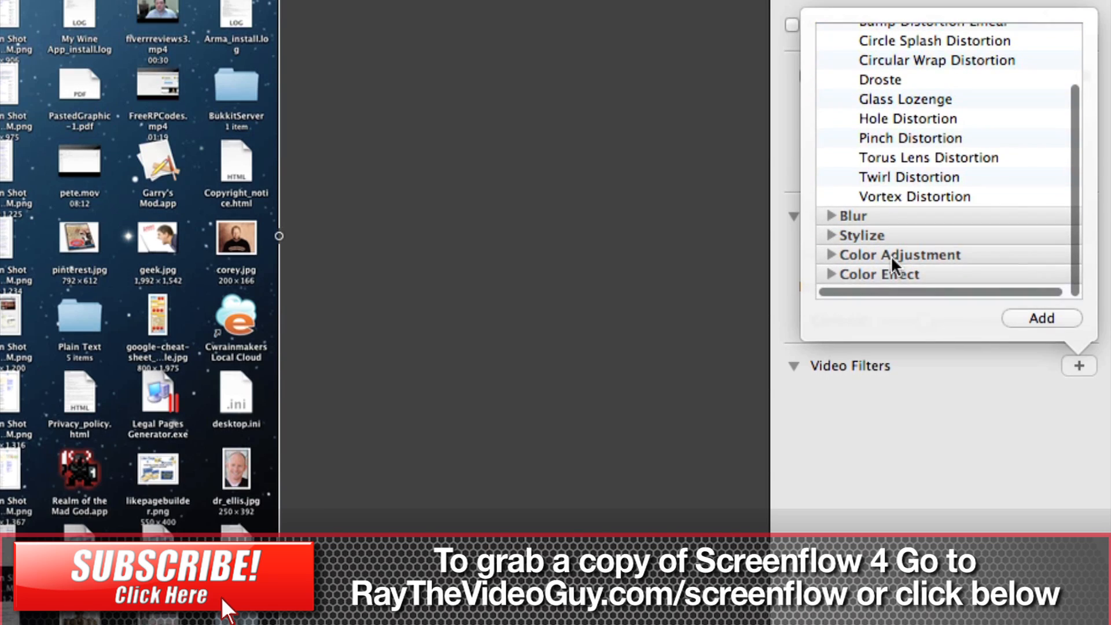
{"action": "mouse_move", "coordinate": [909, 280]}
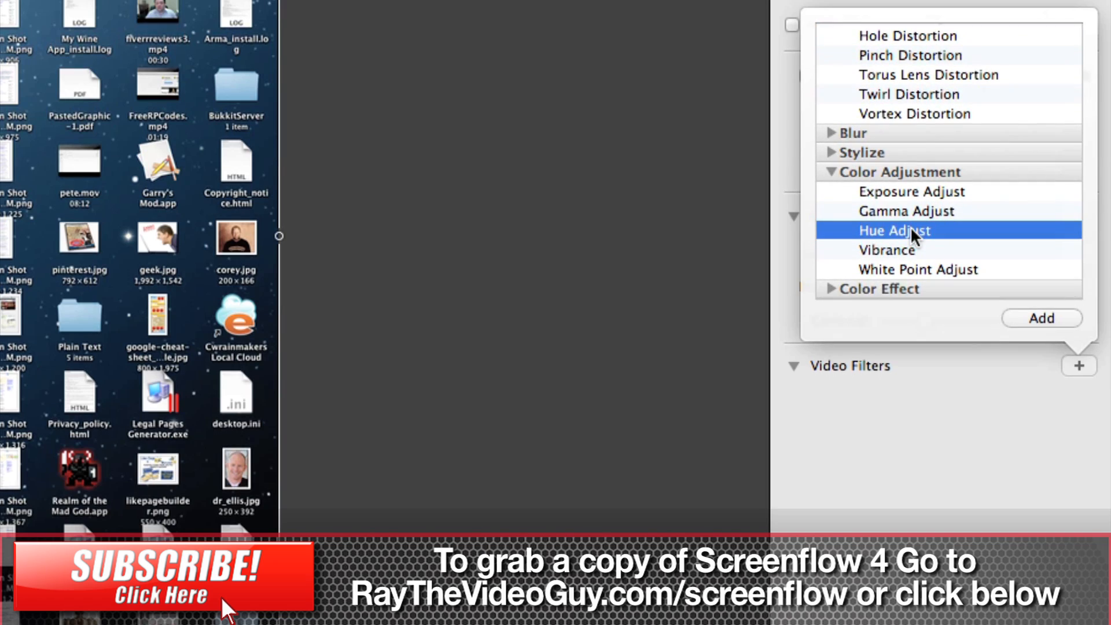
{"action": "left_click", "coordinate": [1042, 319]}
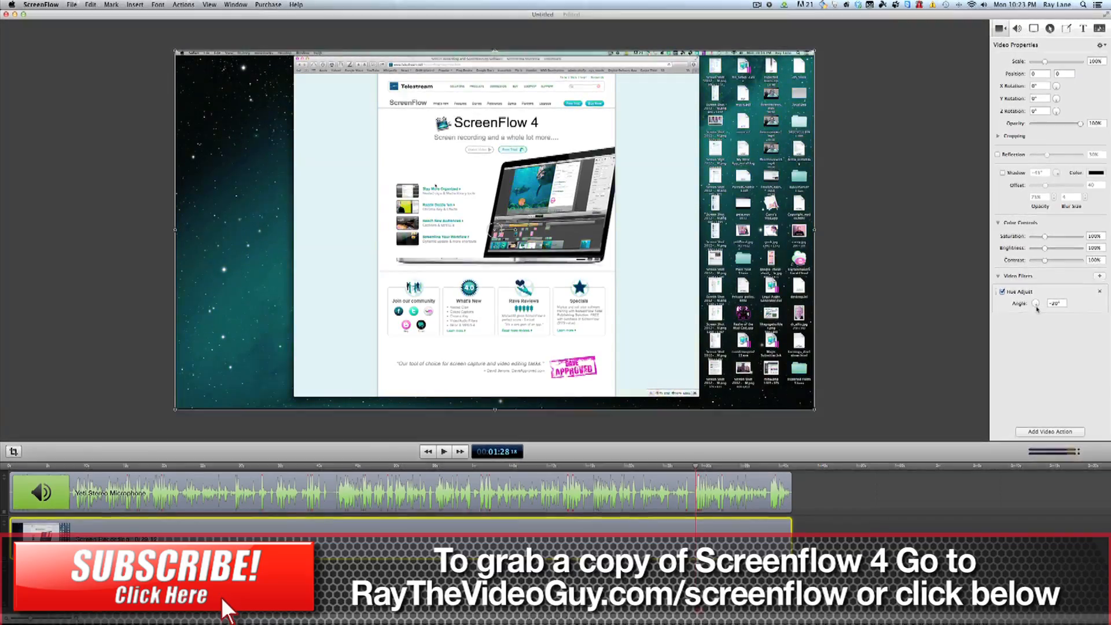
{"action": "left_click_drag", "start_coordinate": [1036, 303], "coordinate": [1047, 303]}
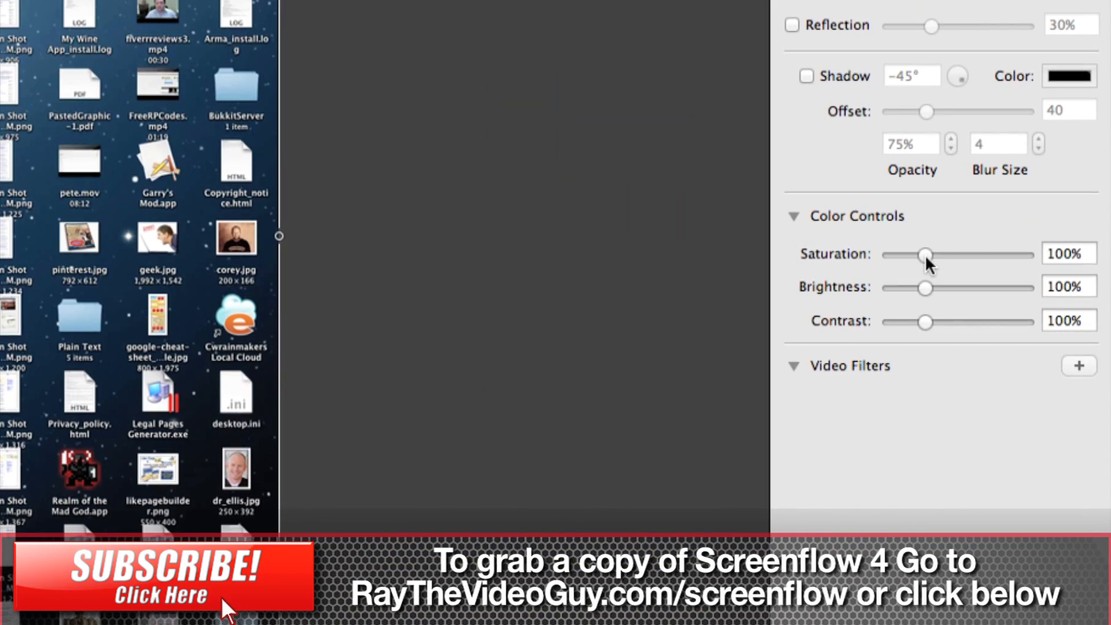
Boost saturation to 204%, then test brightness and contrast before returning them to 100%.
{"action": "left_click_drag", "start_coordinate": [927, 255], "coordinate": [978, 255]}
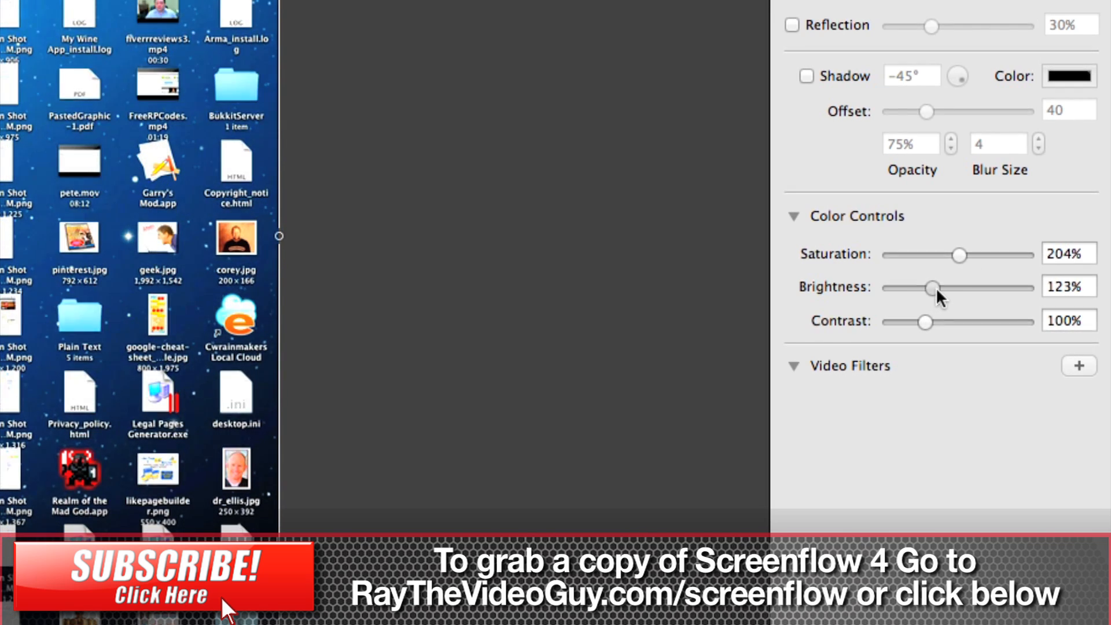
{"action": "left_click_drag", "start_coordinate": [936, 288], "coordinate": [920, 288]}
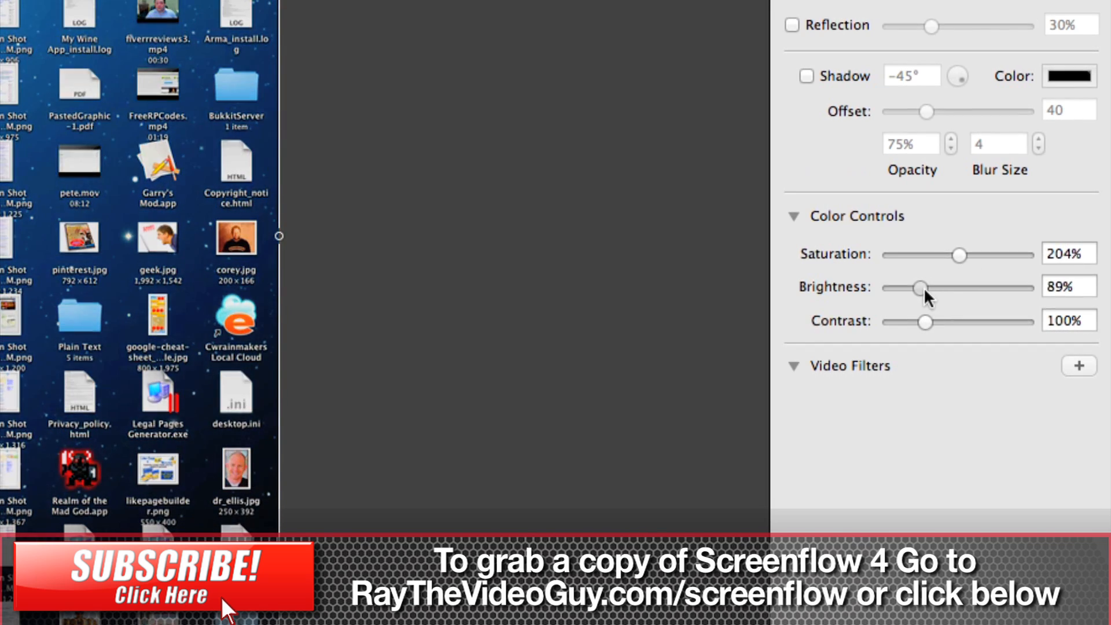
{"action": "left_click_drag", "start_coordinate": [920, 287], "coordinate": [925, 287]}
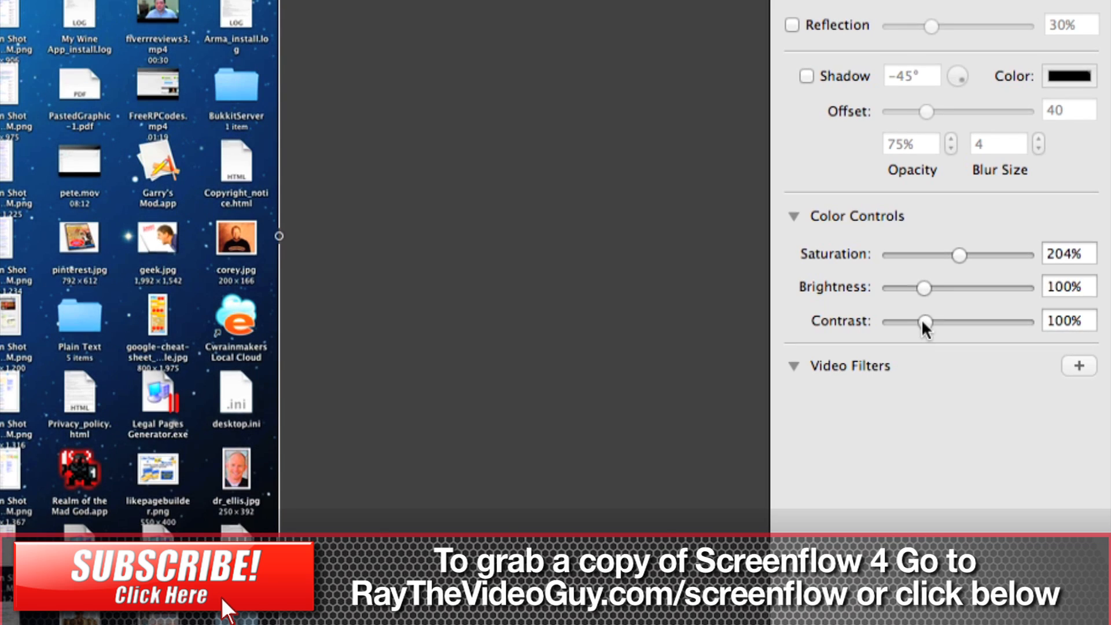
{"action": "left_click_drag", "start_coordinate": [924, 321], "coordinate": [891, 321]}
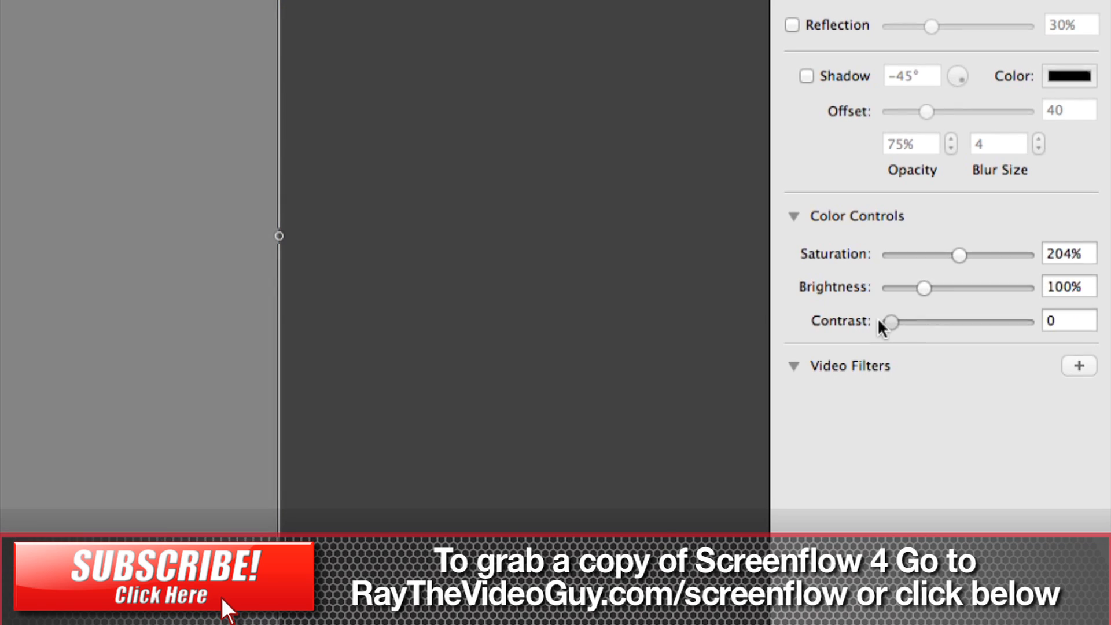
{"action": "left_click_drag", "start_coordinate": [890, 320], "coordinate": [928, 321]}
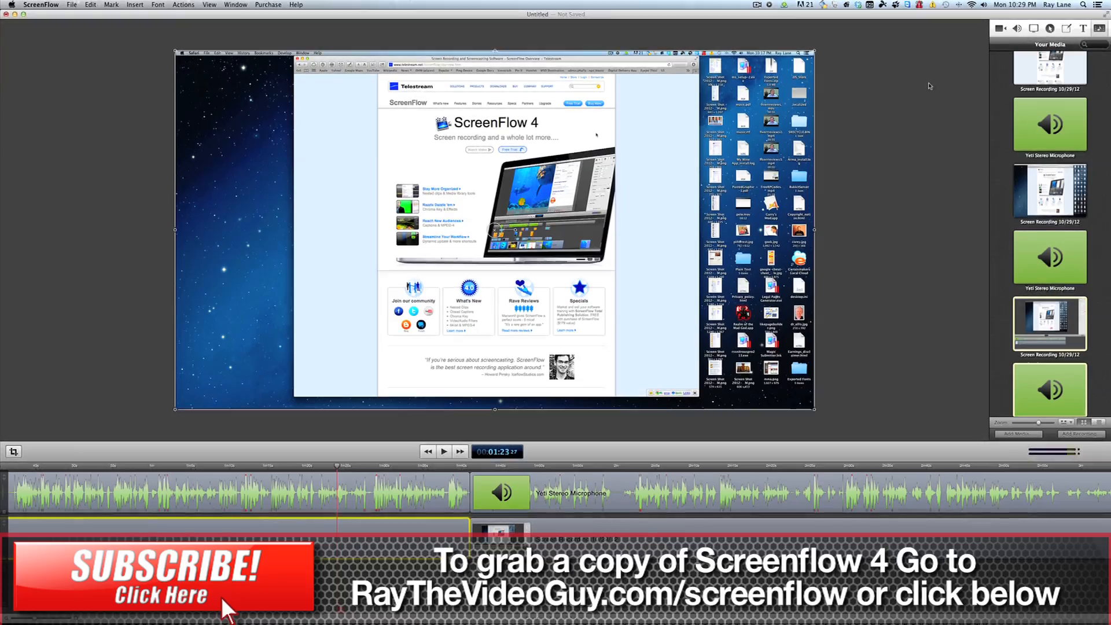
Show the callout properties for the screen recording clip.
{"action": "left_click", "coordinate": [1060, 27]}
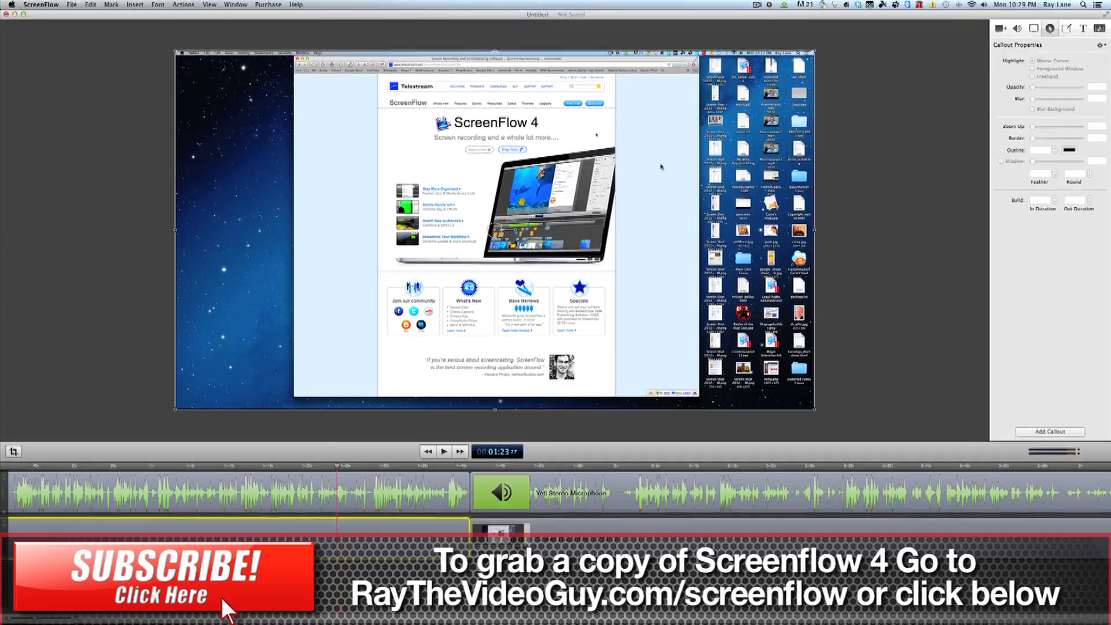
{"action": "mouse_move", "coordinate": [663, 183]}
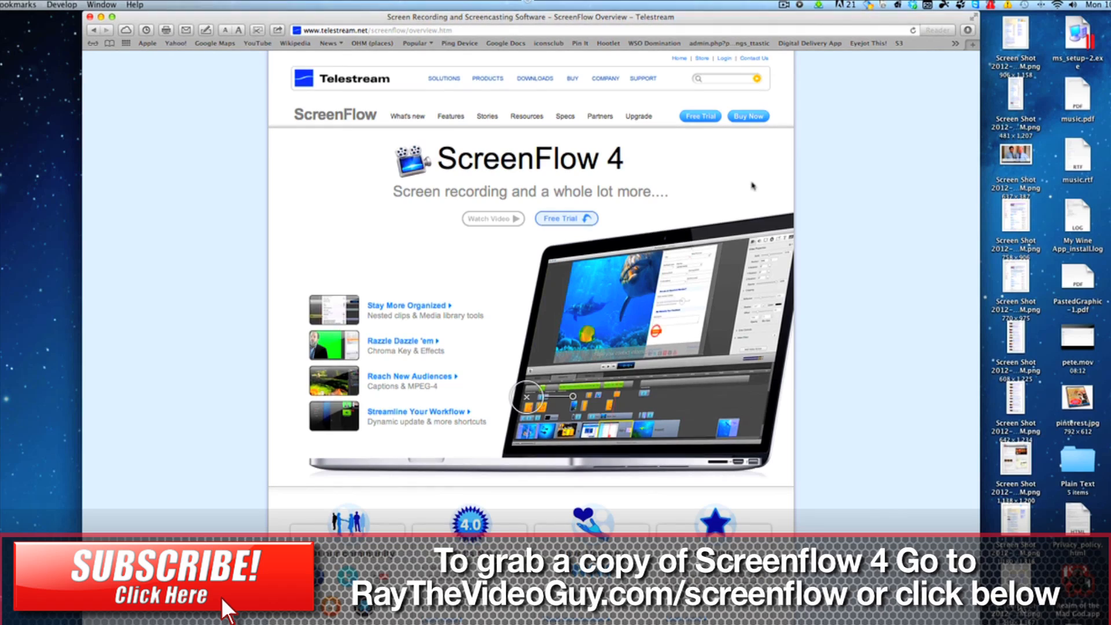
{"action": "mouse_move", "coordinate": [933, 429]}
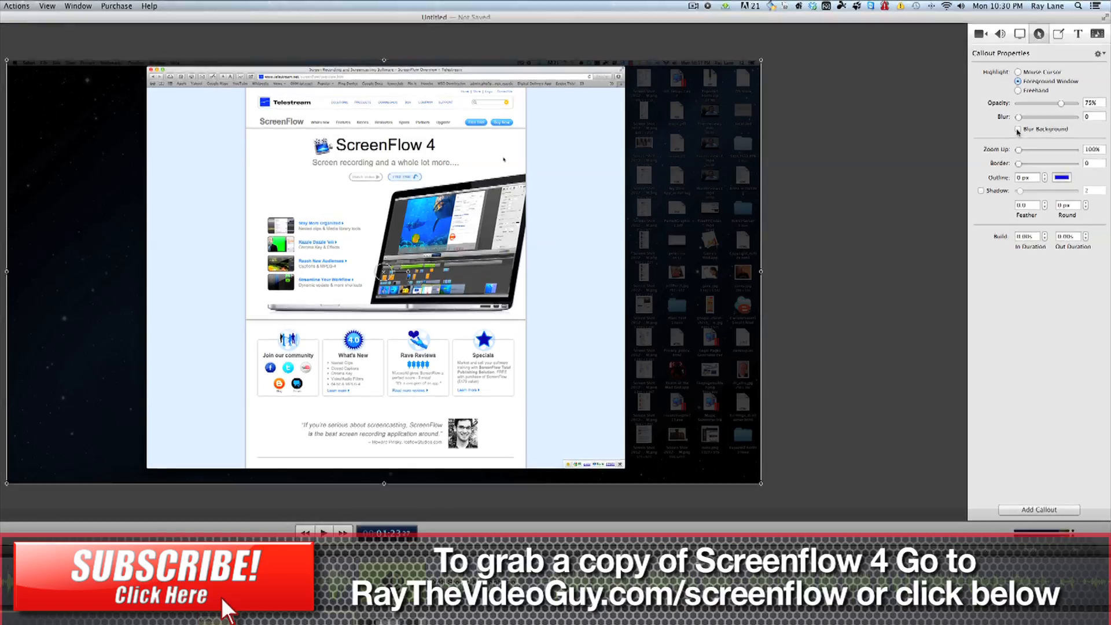
Blur the callout background and adjust the dimming opacity, settling near 39%.
{"action": "left_click", "coordinate": [1018, 130]}
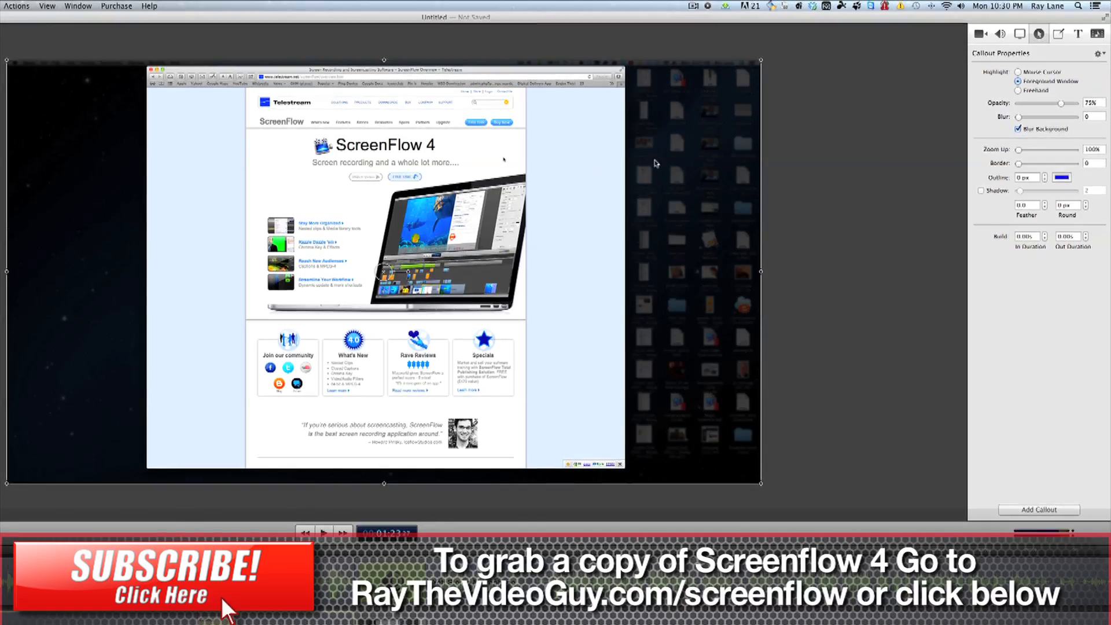
{"action": "left_click_drag", "start_coordinate": [1061, 103], "coordinate": [1028, 103]}
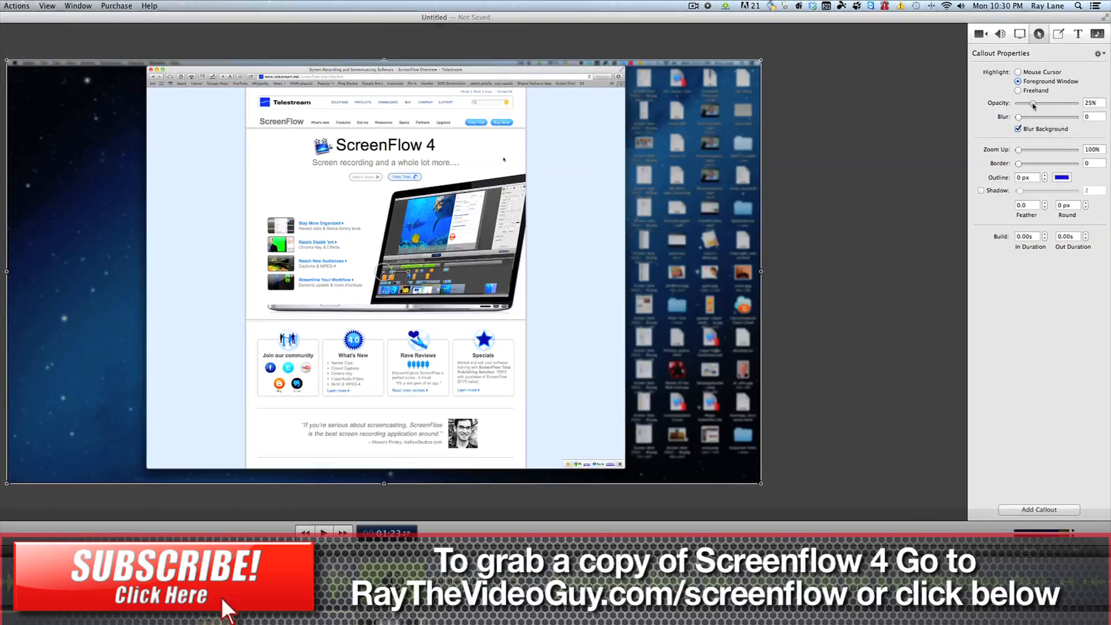
{"action": "left_click_drag", "start_coordinate": [1020, 103], "coordinate": [1045, 103]}
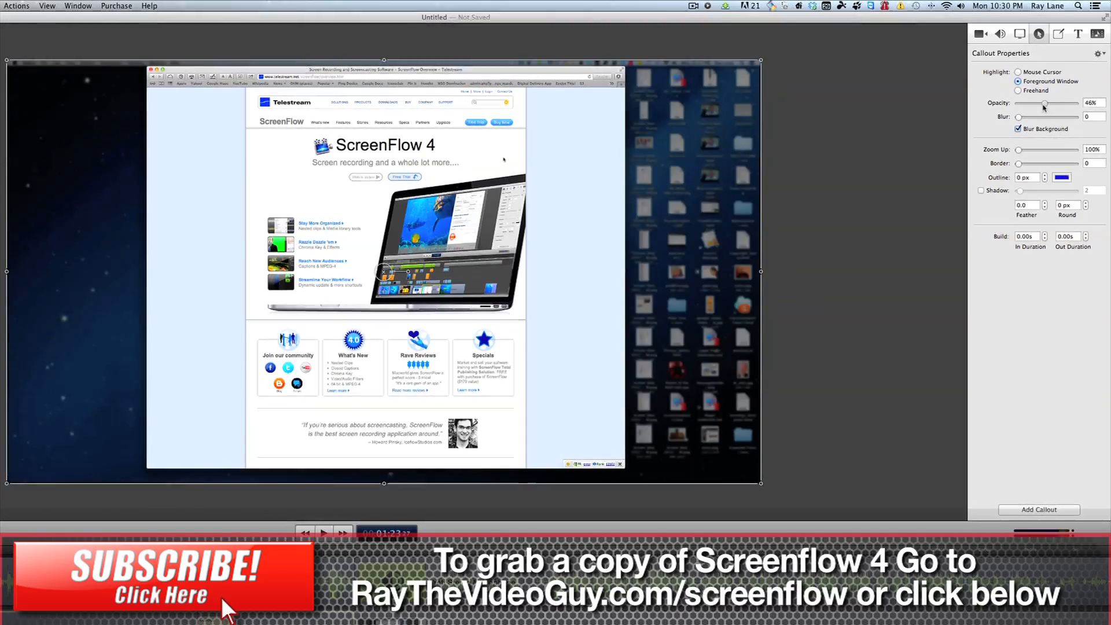
{"action": "left_click_drag", "start_coordinate": [1044, 108], "coordinate": [1037, 108]}
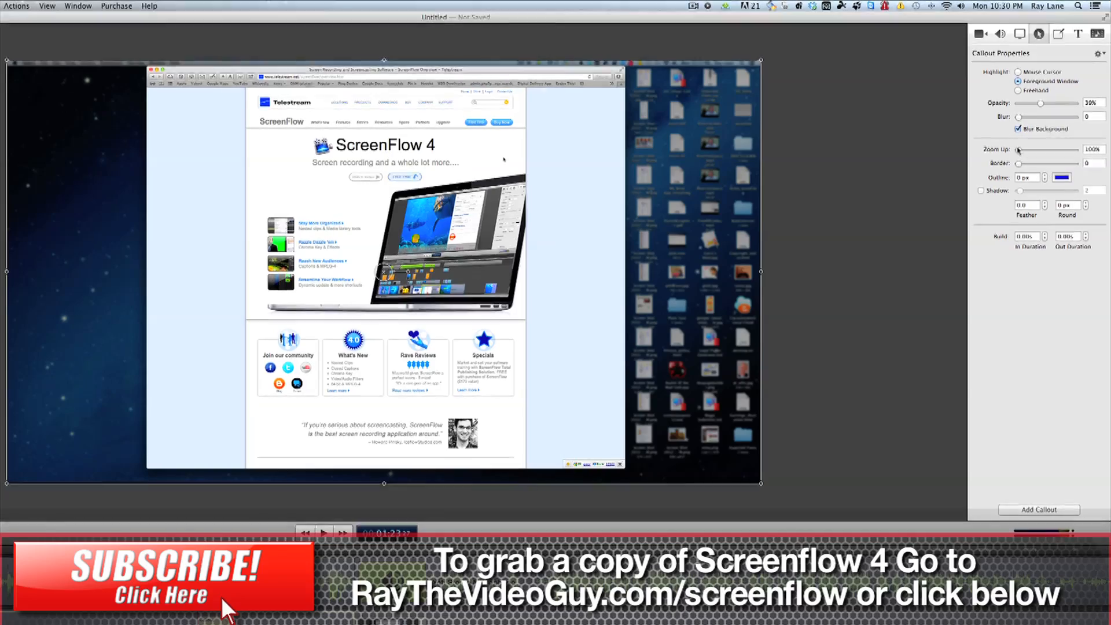
{"action": "left_click_drag", "start_coordinate": [1018, 149], "coordinate": [1031, 149]}
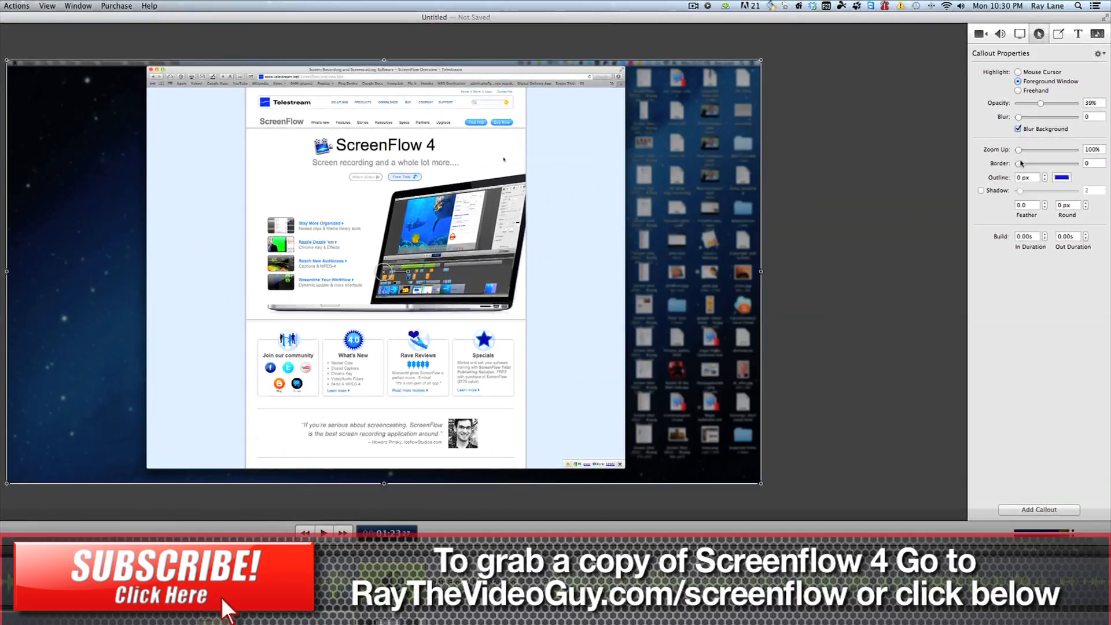
Set the callout outline to 10px and enable a shadow on it.
{"action": "left_click_drag", "start_coordinate": [1018, 163], "coordinate": [1035, 163]}
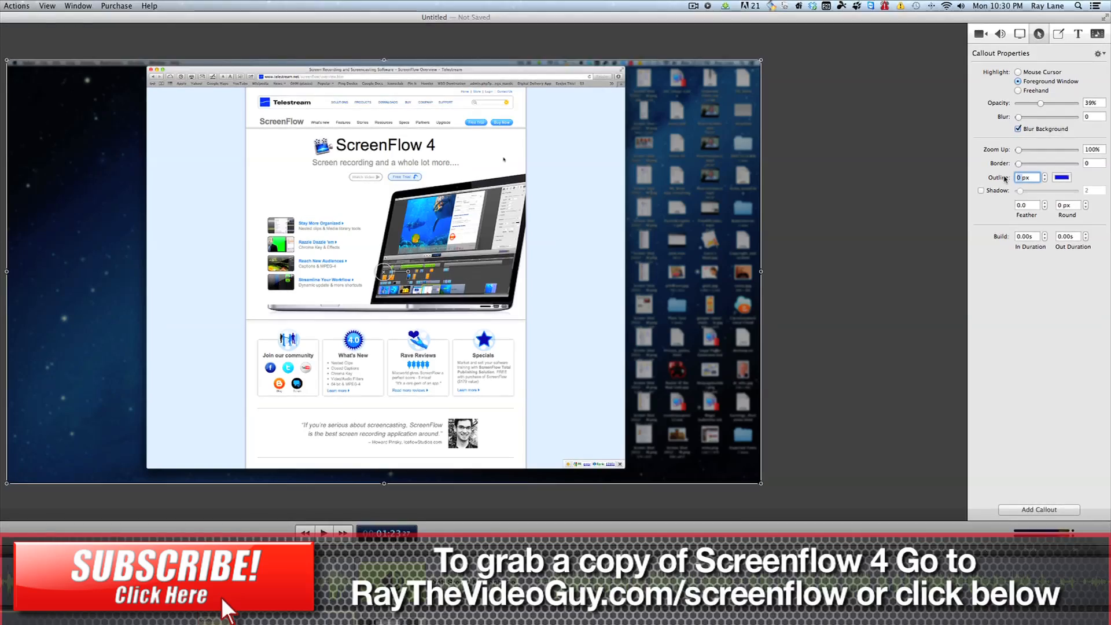
{"action": "type", "text": "10px"}
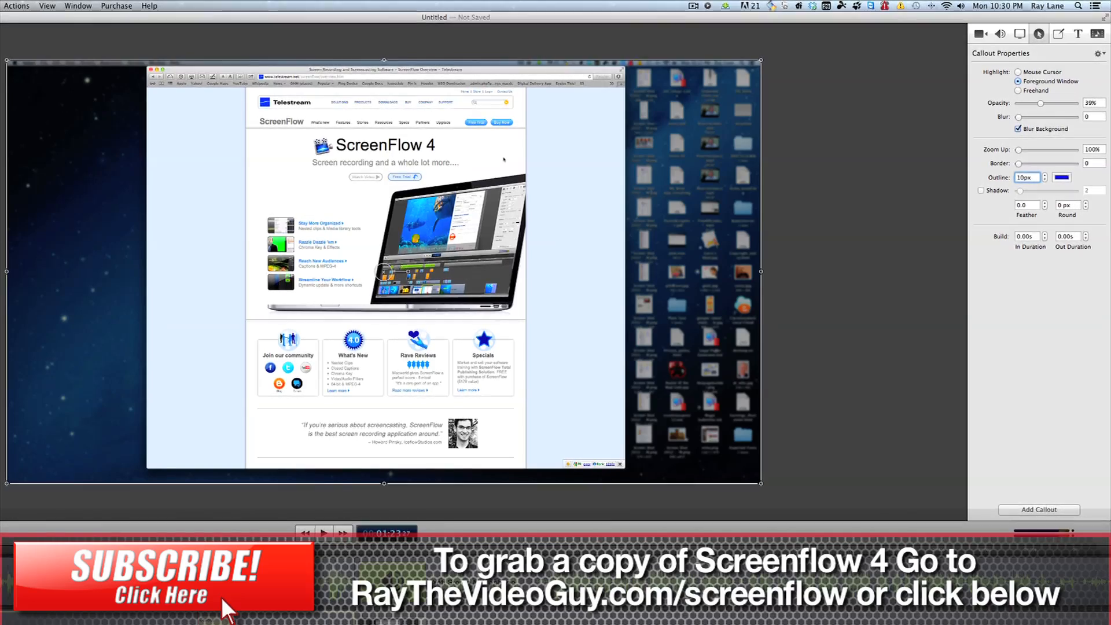
{"action": "left_click", "coordinate": [1024, 177]}
{"action": "type", "text": "0"}
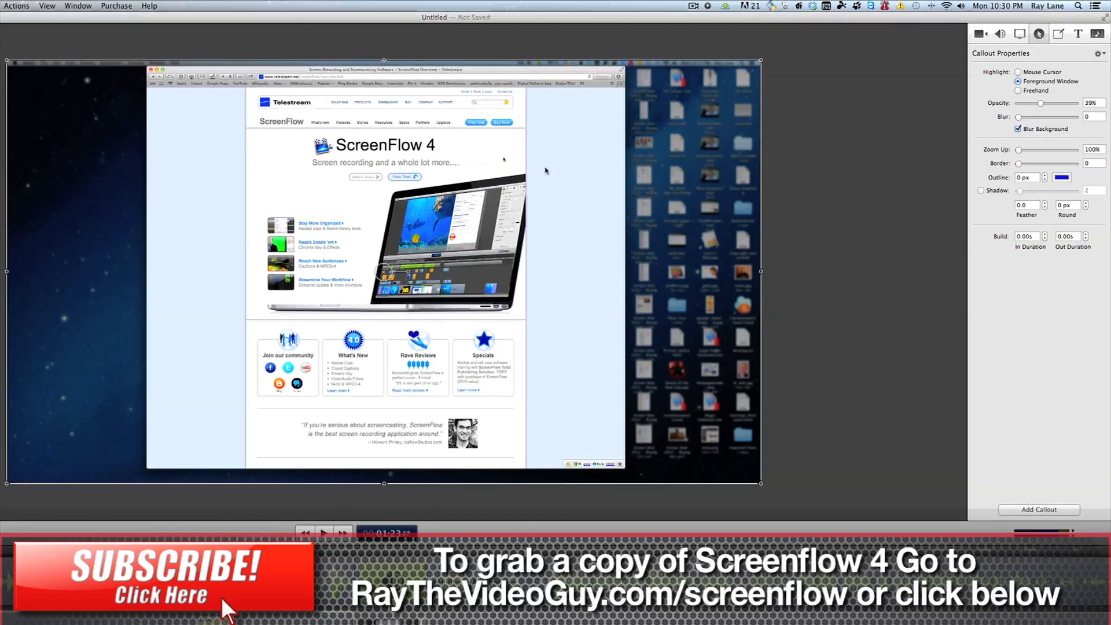
{"action": "mouse_move", "coordinate": [56, 175]}
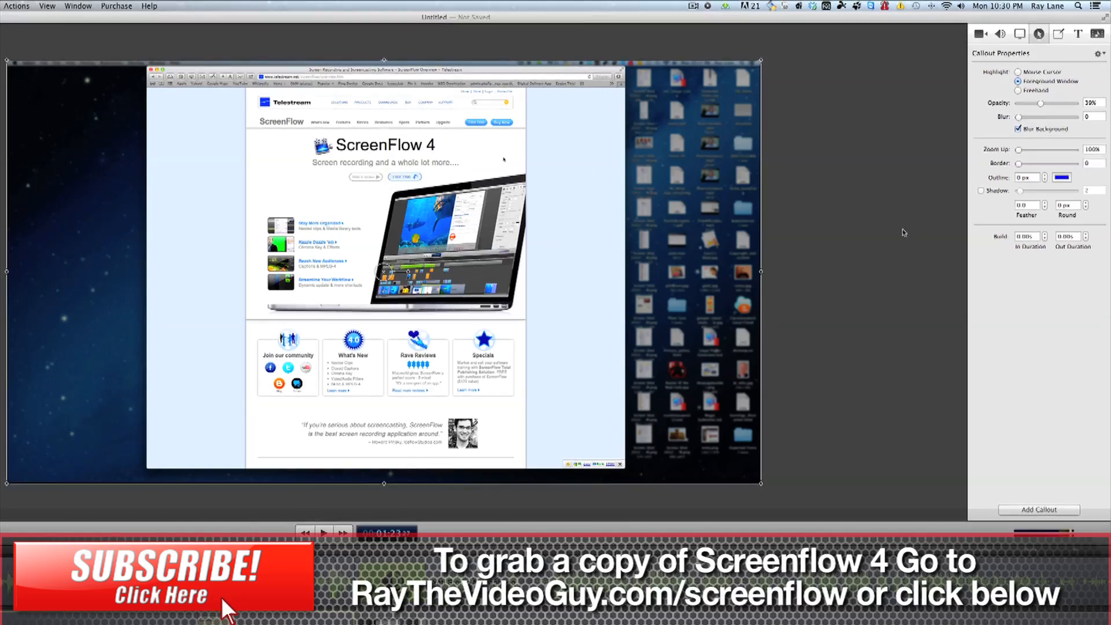
{"action": "mouse_move", "coordinate": [981, 199]}
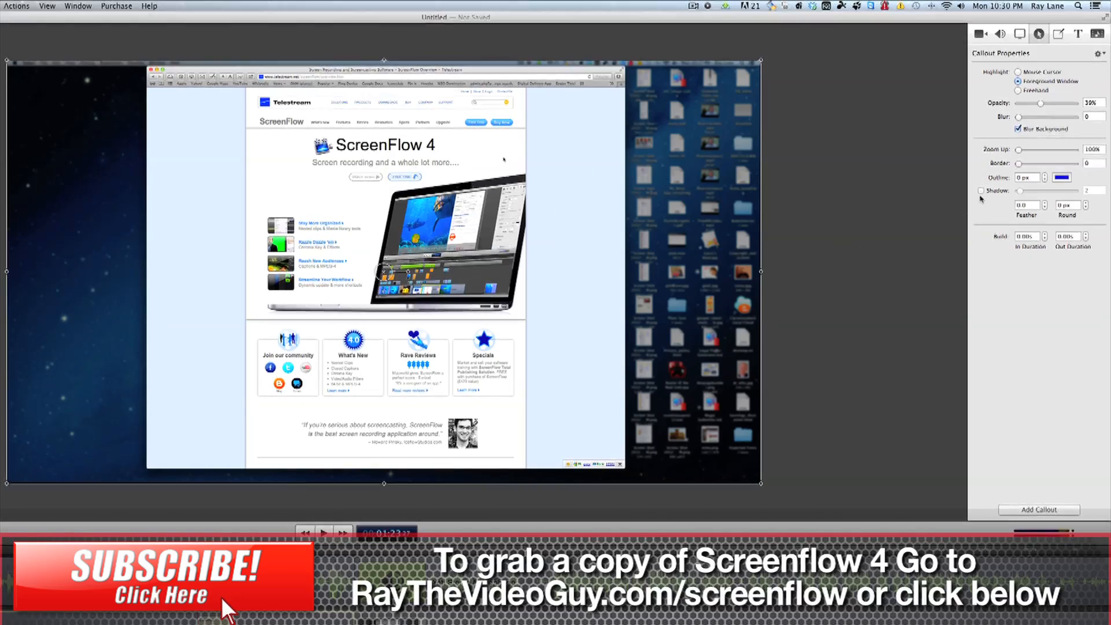
{"action": "left_click", "coordinate": [981, 190]}
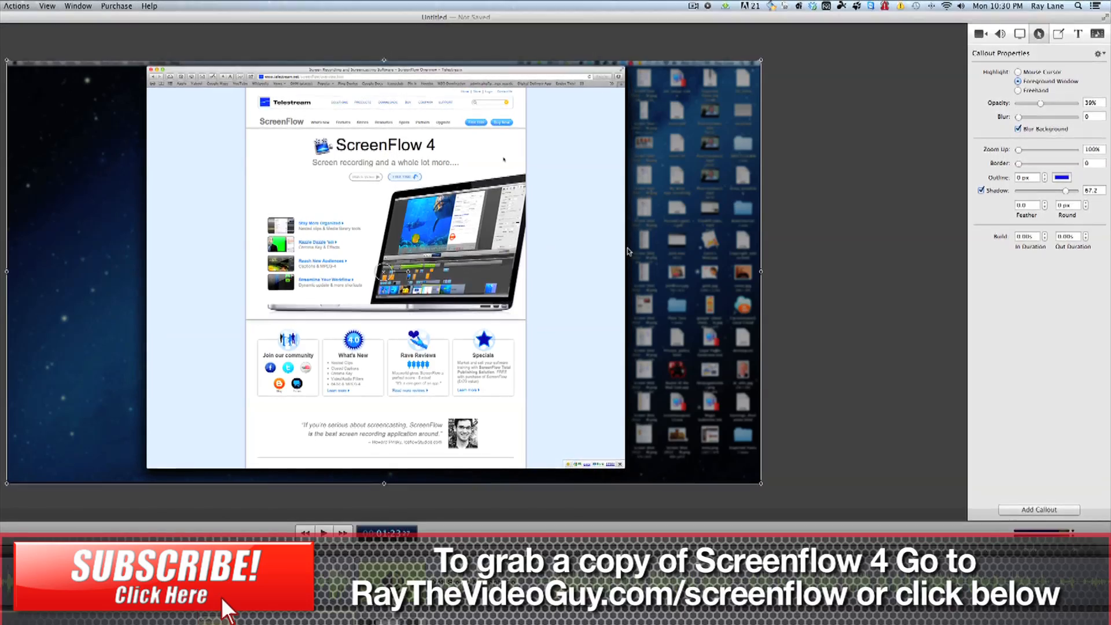
{"action": "mouse_move", "coordinate": [615, 174]}
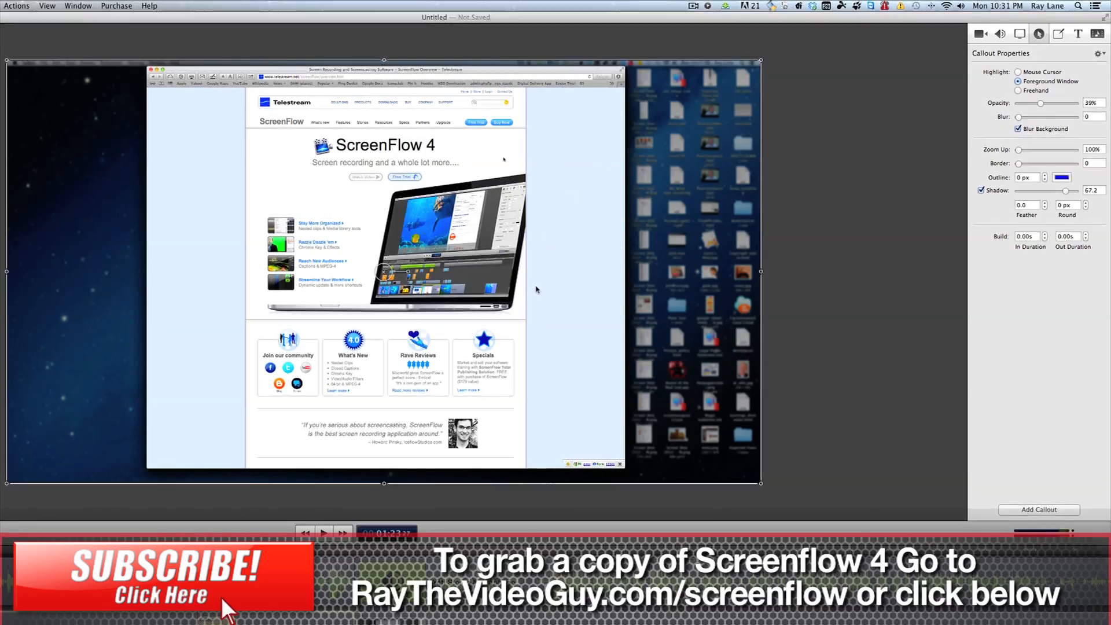
{"action": "mouse_move", "coordinate": [919, 299]}
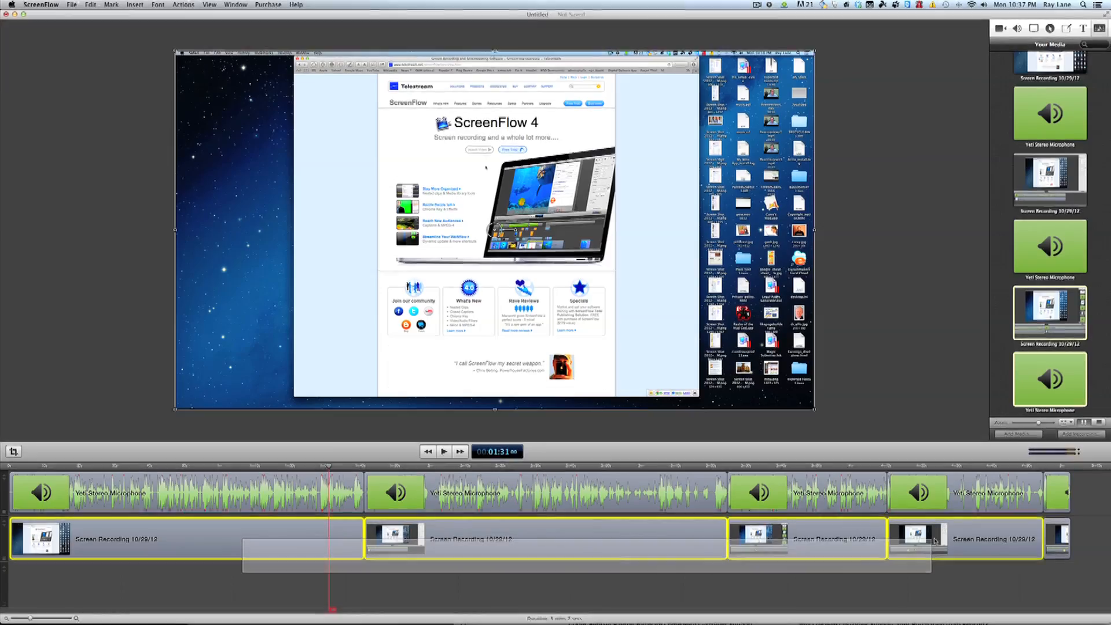
Nest the selected recording clips into one clip and dismiss the nested-clip note.
{"action": "right_click", "coordinate": [928, 539]}
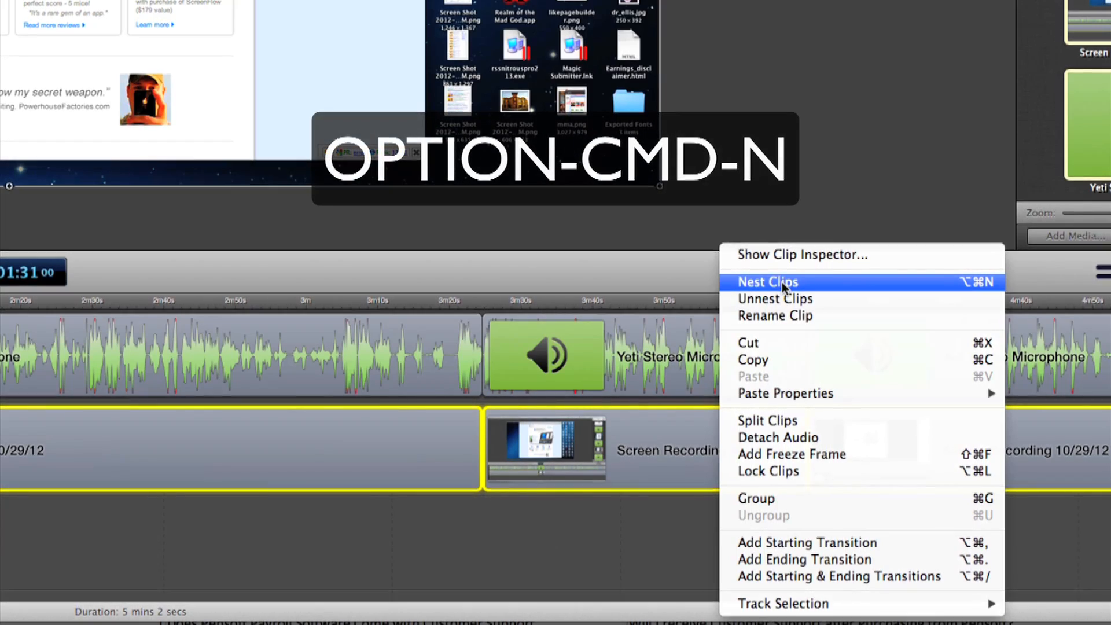
{"action": "left_click", "coordinate": [767, 281]}
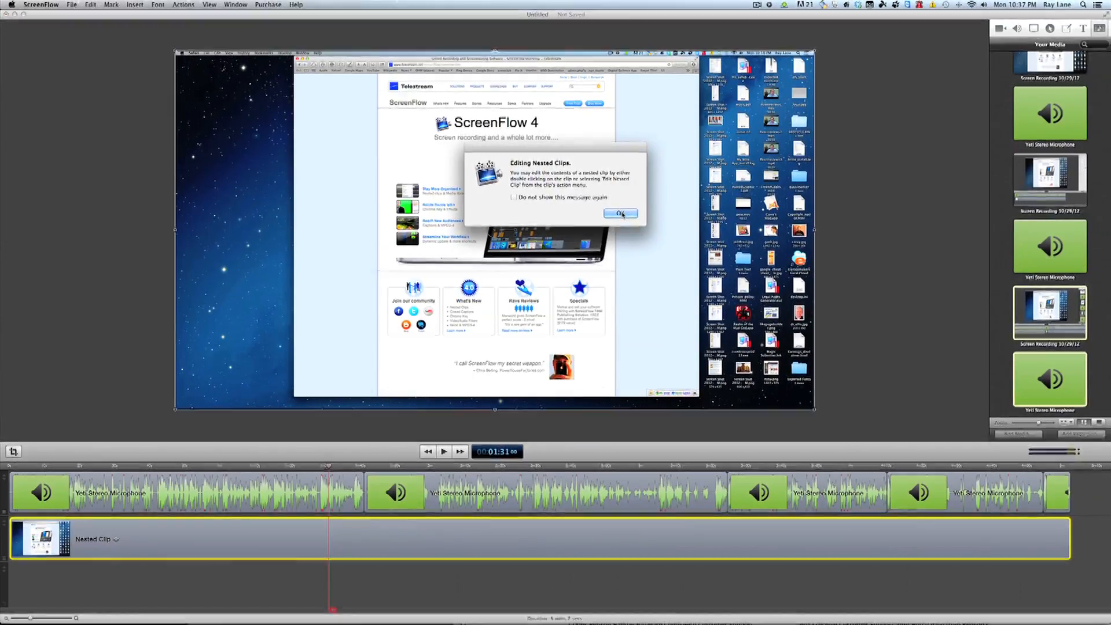
{"action": "left_click", "coordinate": [620, 213]}
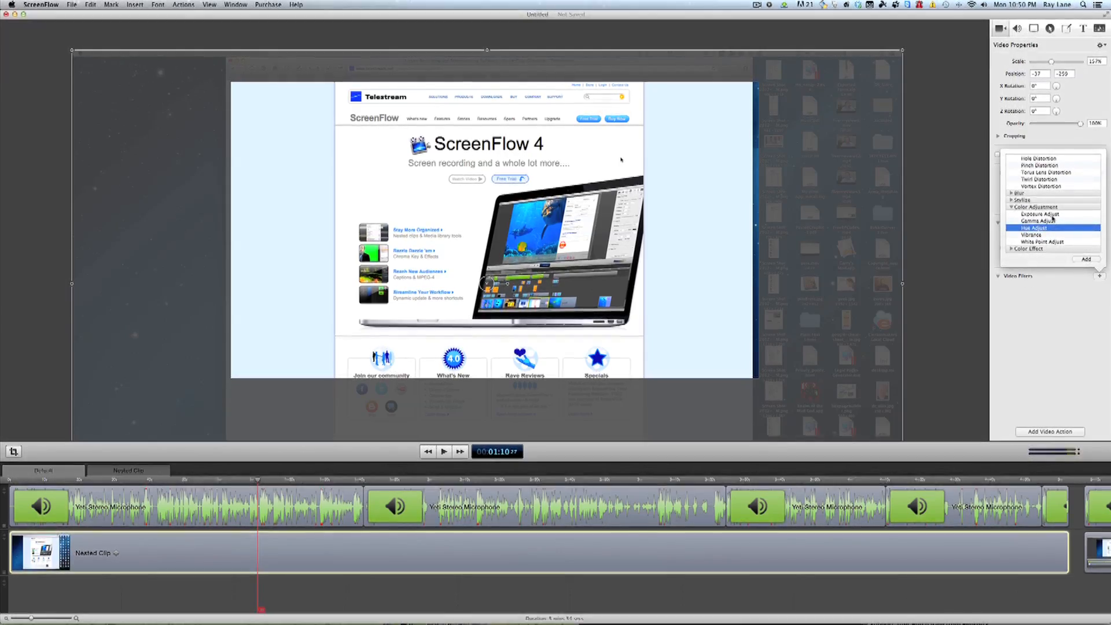
Browse the color adjustment filters to Hue Adjust for the nested clip's recording.
{"action": "left_click", "coordinate": [1011, 200]}
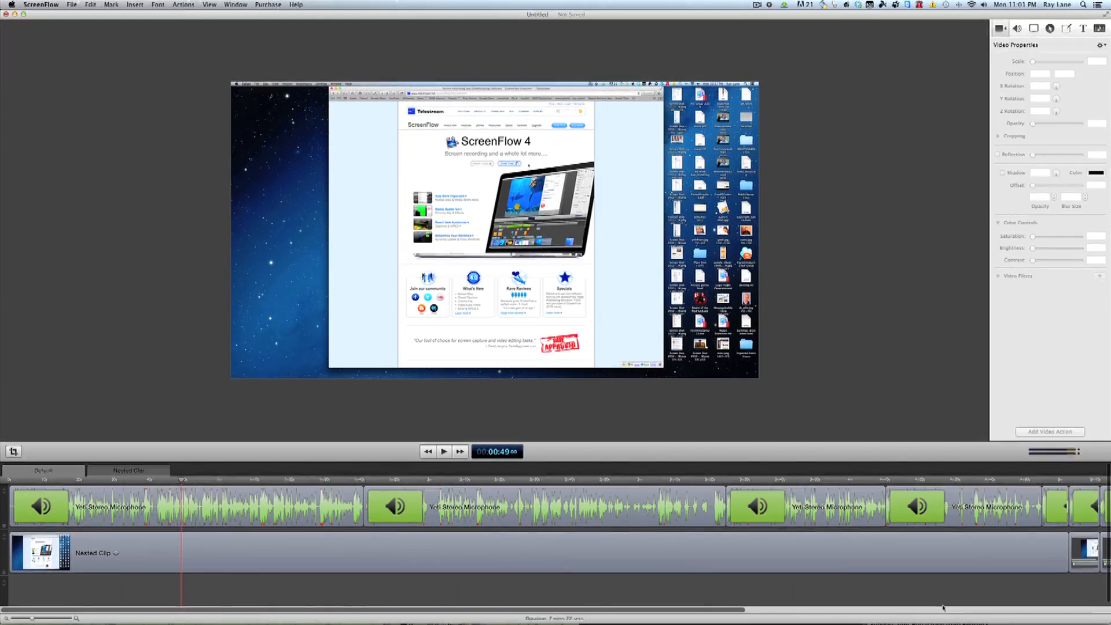
{"action": "mouse_move", "coordinate": [619, 583]}
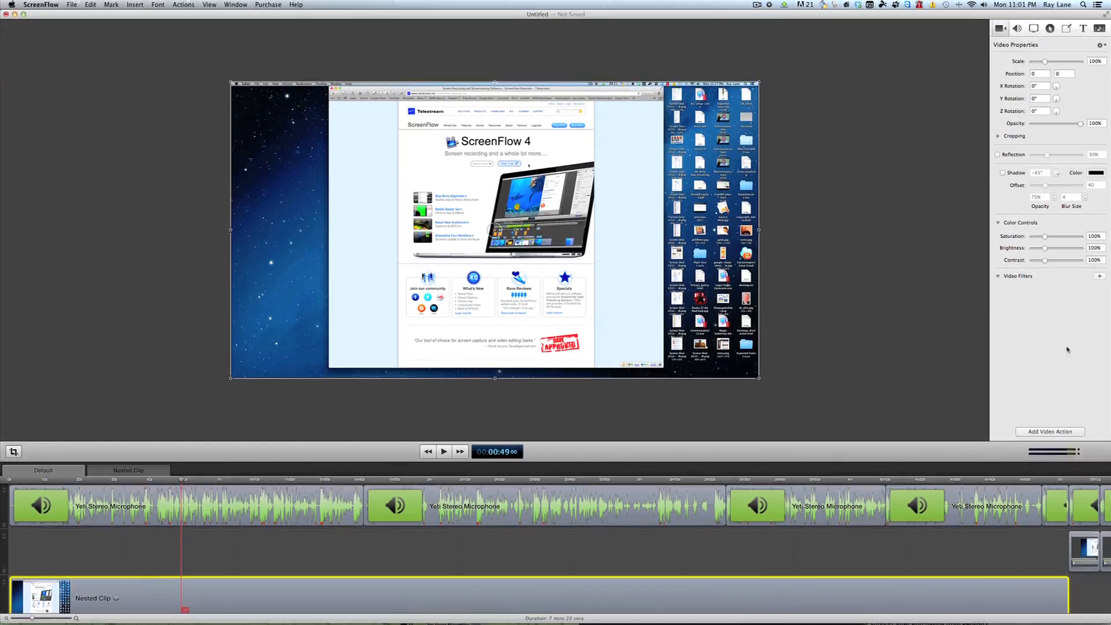
Show the media library and select the green-screen presenter clip REFVZ.mov.
{"action": "left_click", "coordinate": [1000, 30]}
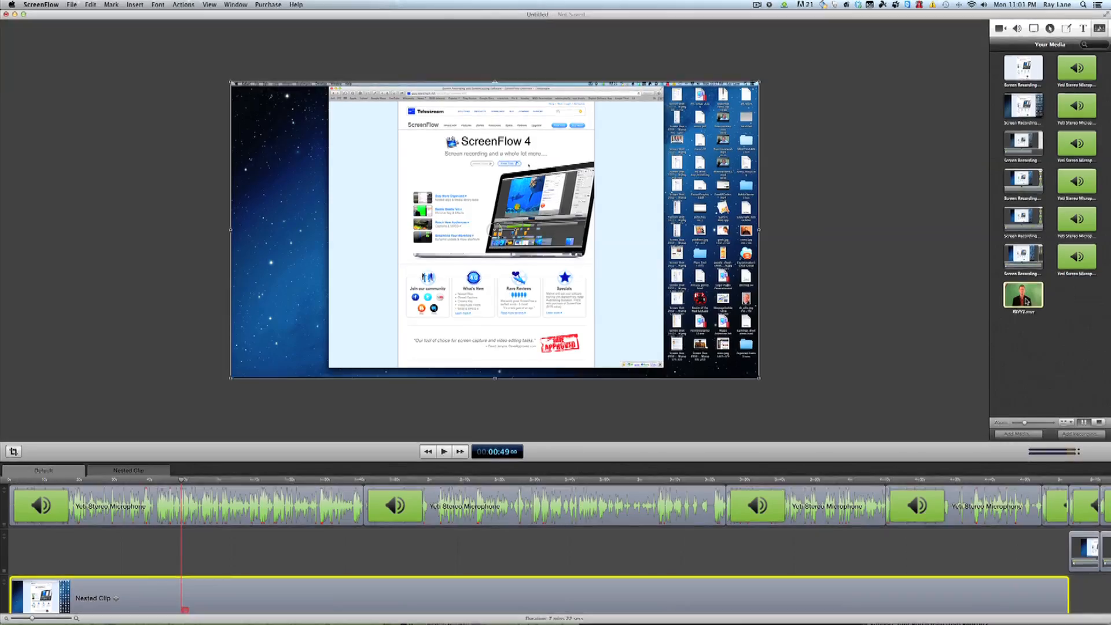
{"action": "left_click", "coordinate": [1023, 295]}
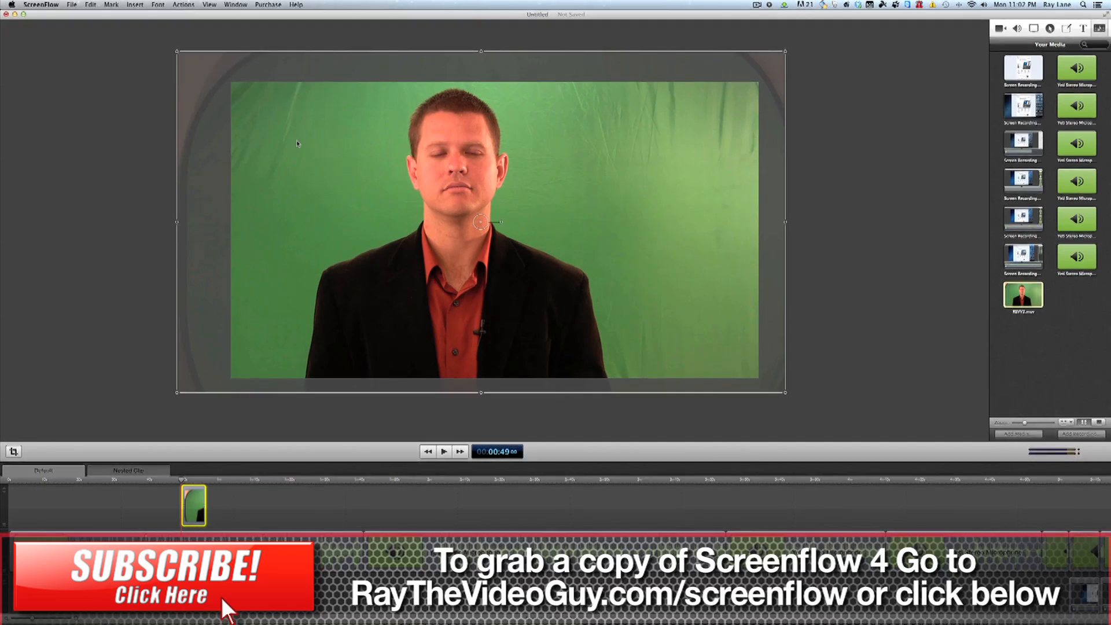
{"action": "mouse_move", "coordinate": [645, 149]}
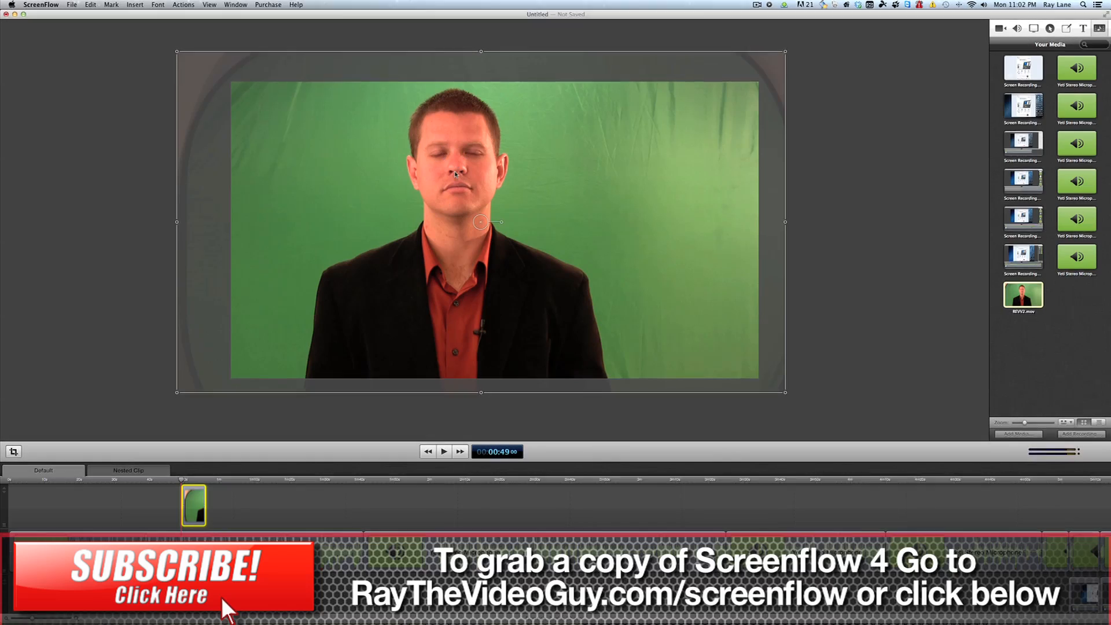
{"action": "mouse_move", "coordinate": [470, 206]}
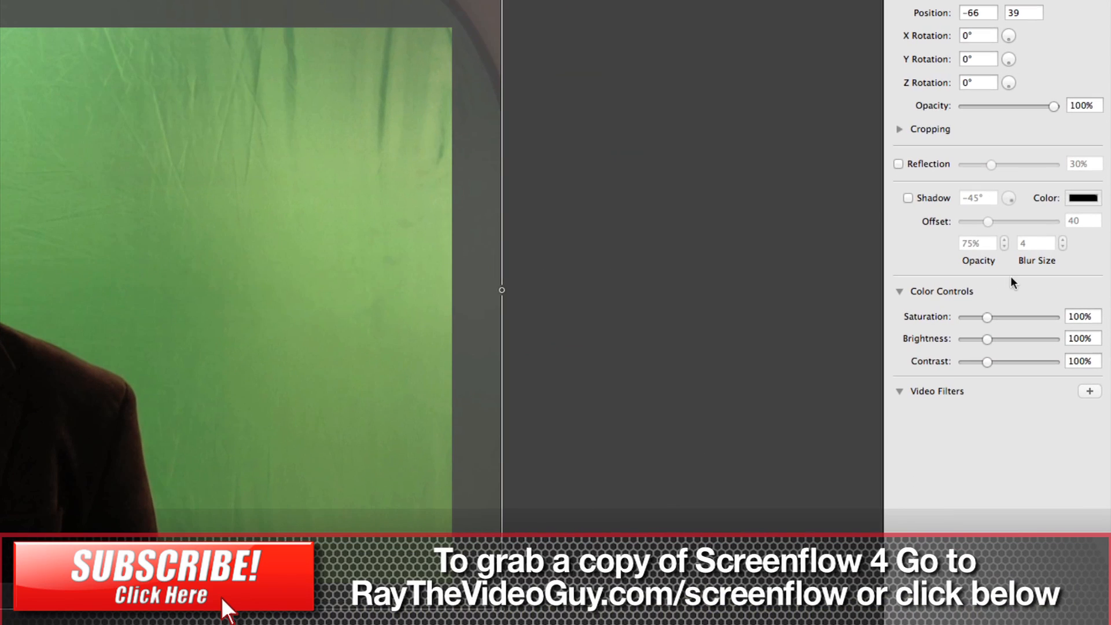
Add a Chroma Key filter to the presenter clip to remove the green backdrop.
{"action": "left_click", "coordinate": [1090, 391]}
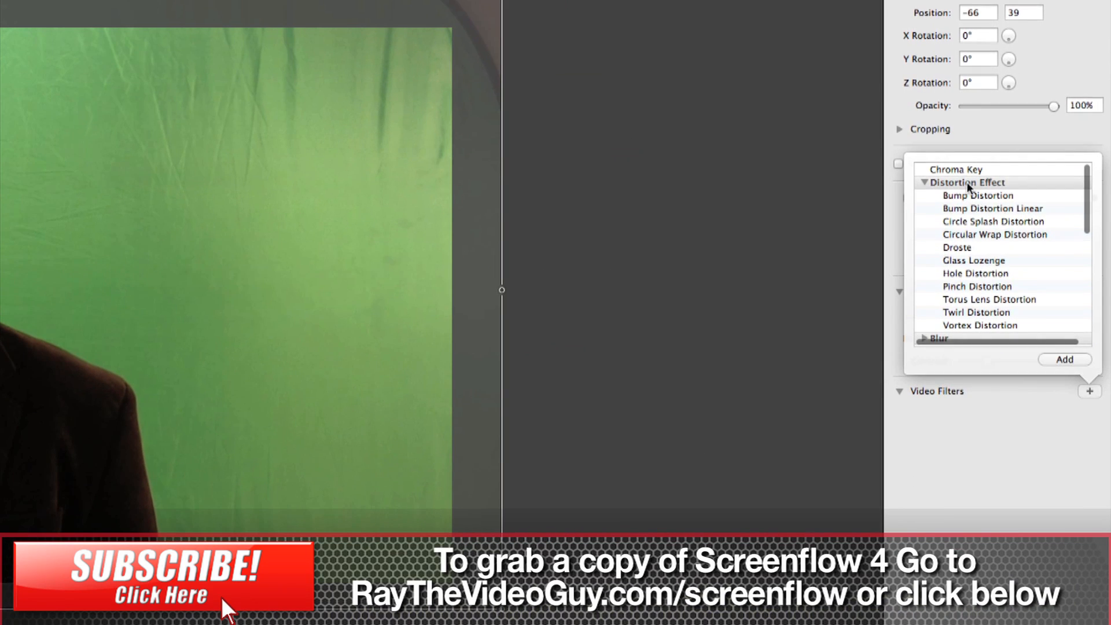
{"action": "left_click", "coordinate": [956, 169]}
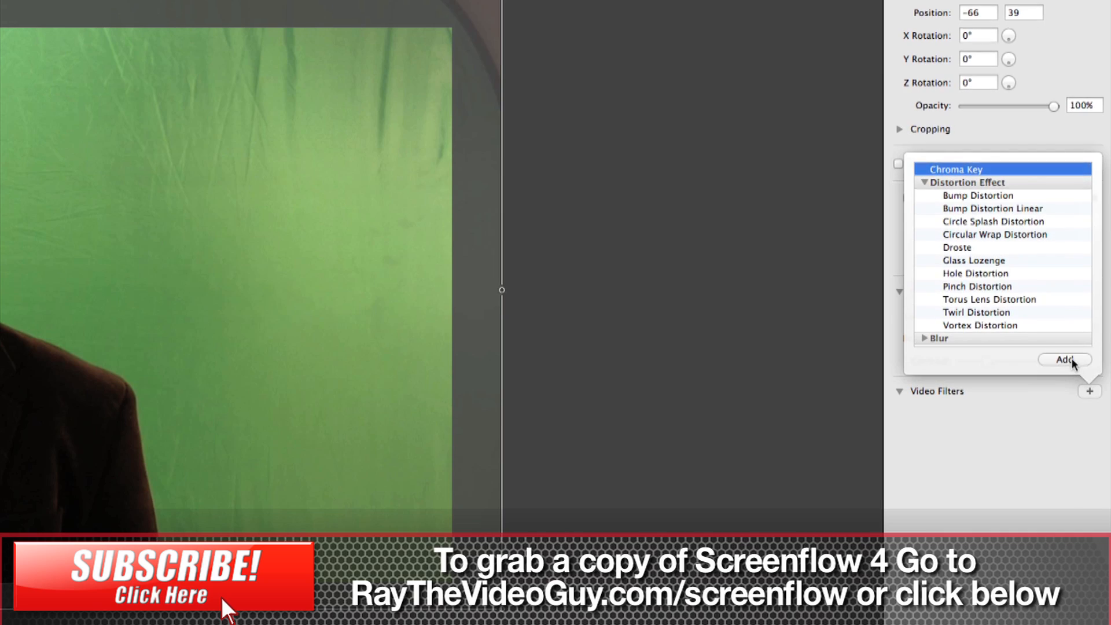
{"action": "left_click", "coordinate": [1064, 359]}
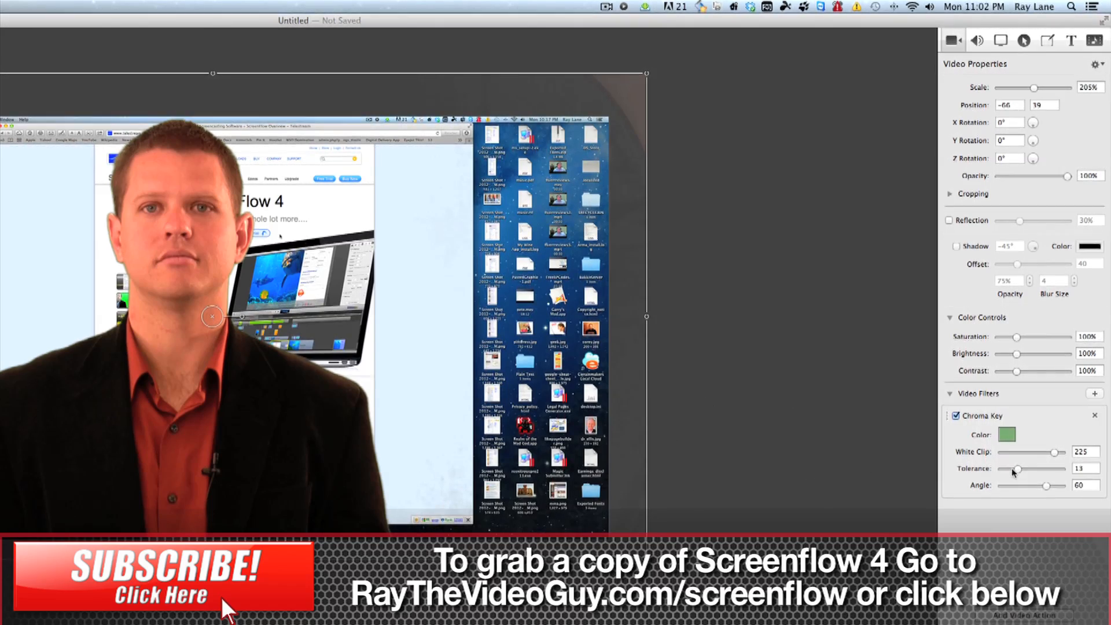
Refine the key with White Clip 255 and Tolerance 16.
{"action": "left_click_drag", "start_coordinate": [1053, 452], "coordinate": [1071, 452]}
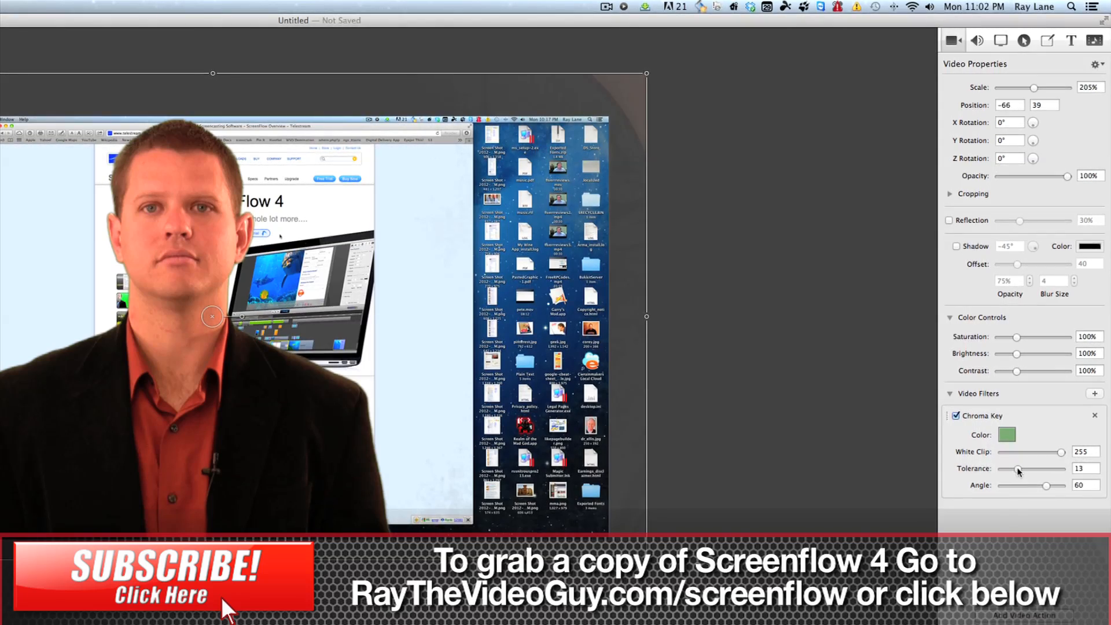
{"action": "left_click_drag", "start_coordinate": [1018, 468], "coordinate": [1025, 469]}
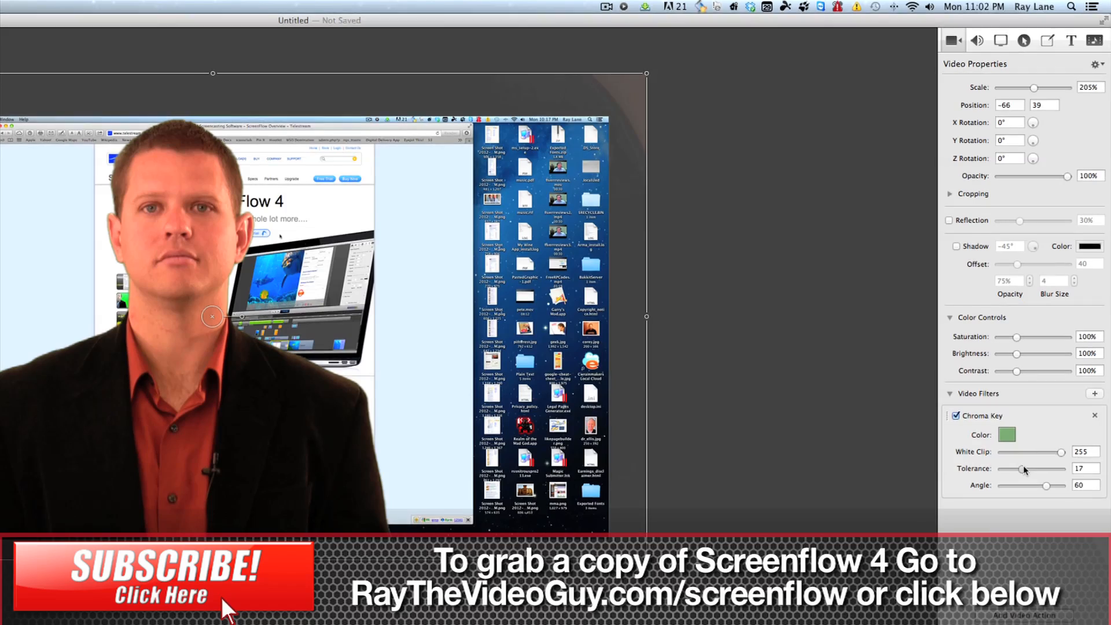
{"action": "left_click_drag", "start_coordinate": [1024, 469], "coordinate": [1018, 469]}
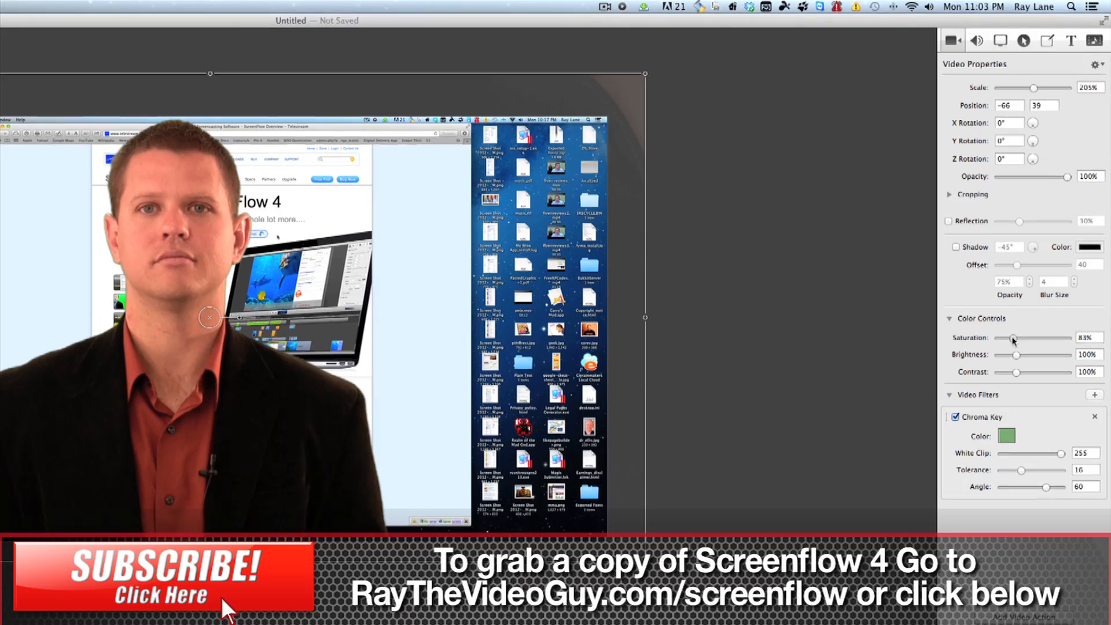
Set the presenter's saturation to 76%, brightness to 110% and contrast back to 100%.
{"action": "left_click_drag", "start_coordinate": [1017, 338], "coordinate": [1009, 338]}
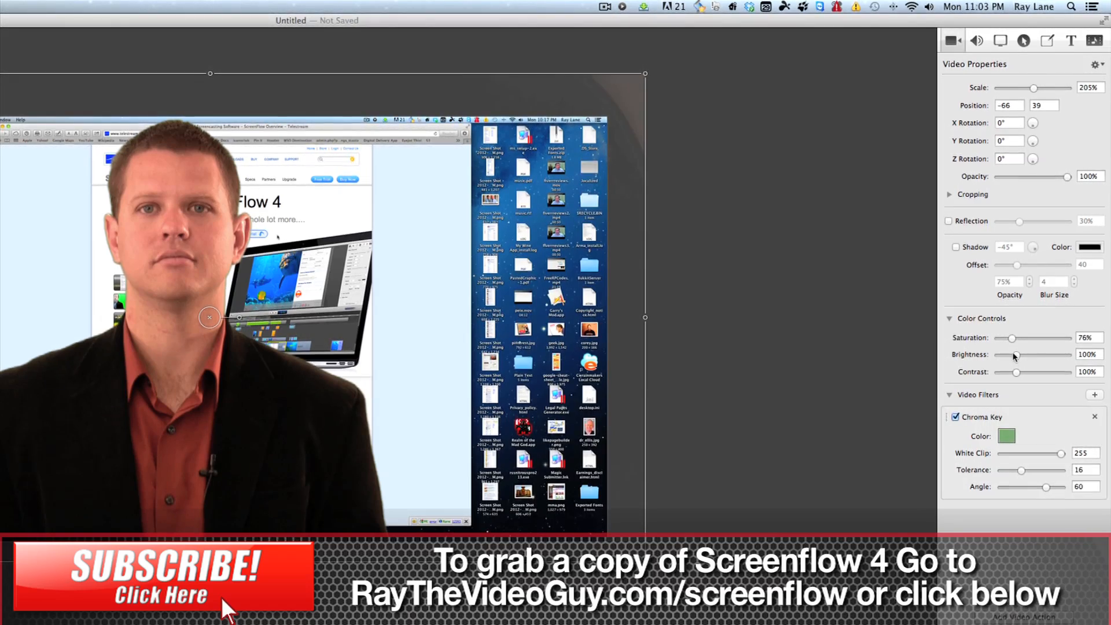
{"action": "left_click_drag", "start_coordinate": [1020, 354], "coordinate": [1014, 354]}
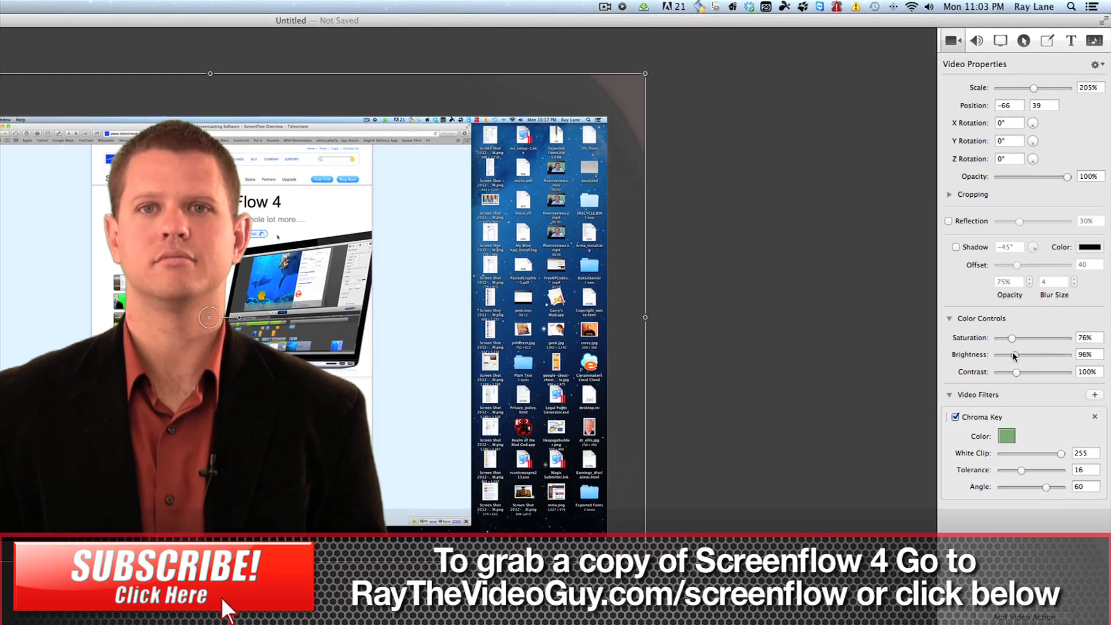
{"action": "left_click_drag", "start_coordinate": [1015, 354], "coordinate": [1035, 354]}
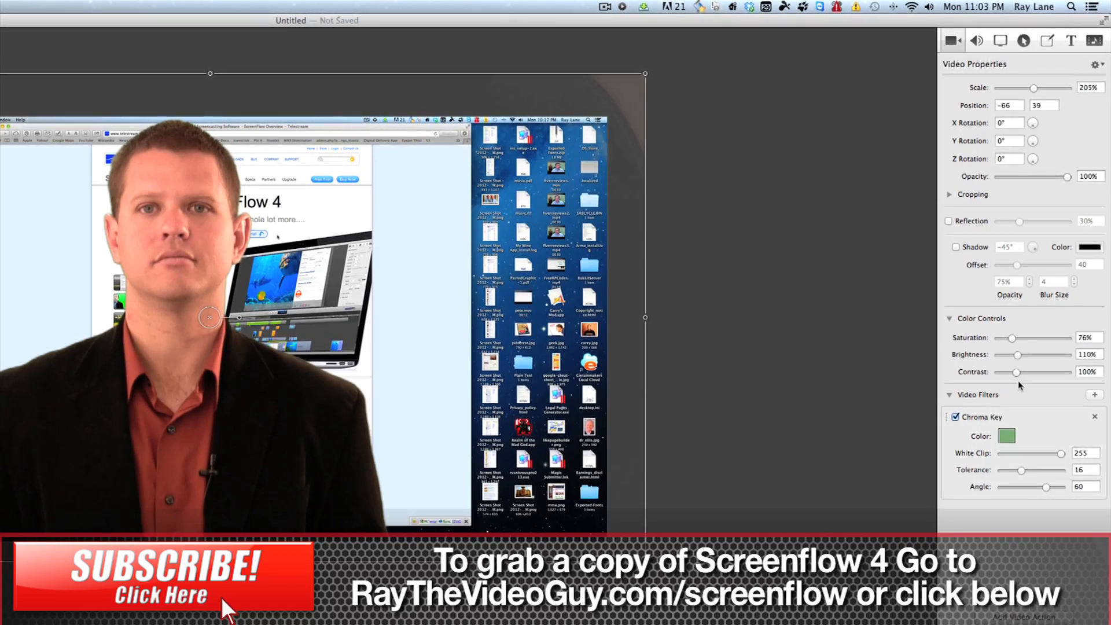
{"action": "left_click_drag", "start_coordinate": [1020, 371], "coordinate": [1015, 372]}
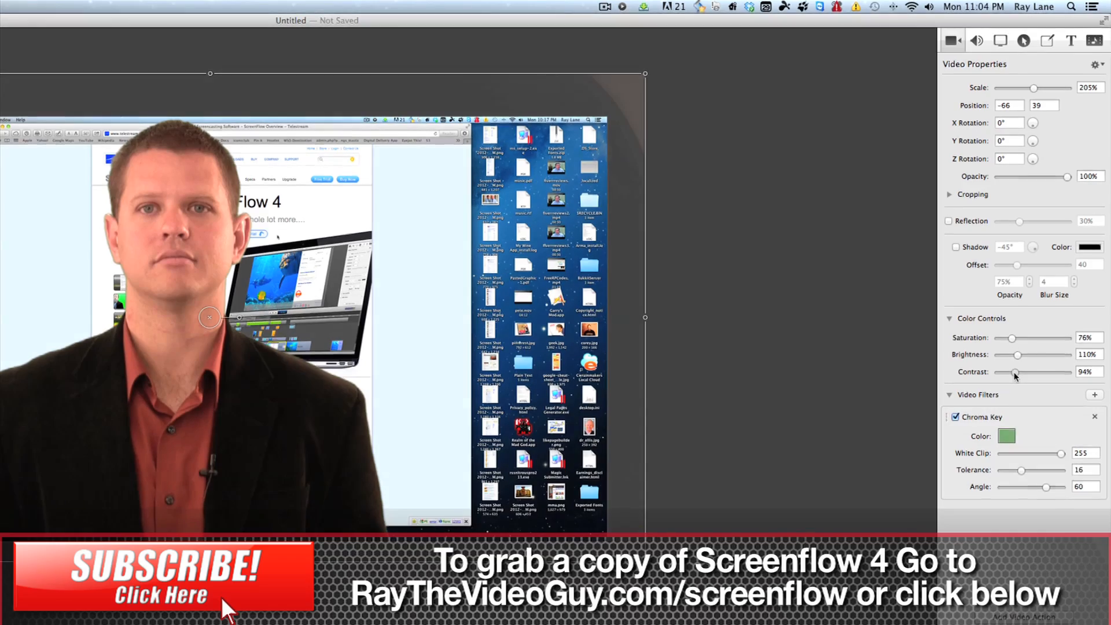
{"action": "left_click_drag", "start_coordinate": [1017, 371], "coordinate": [1008, 371]}
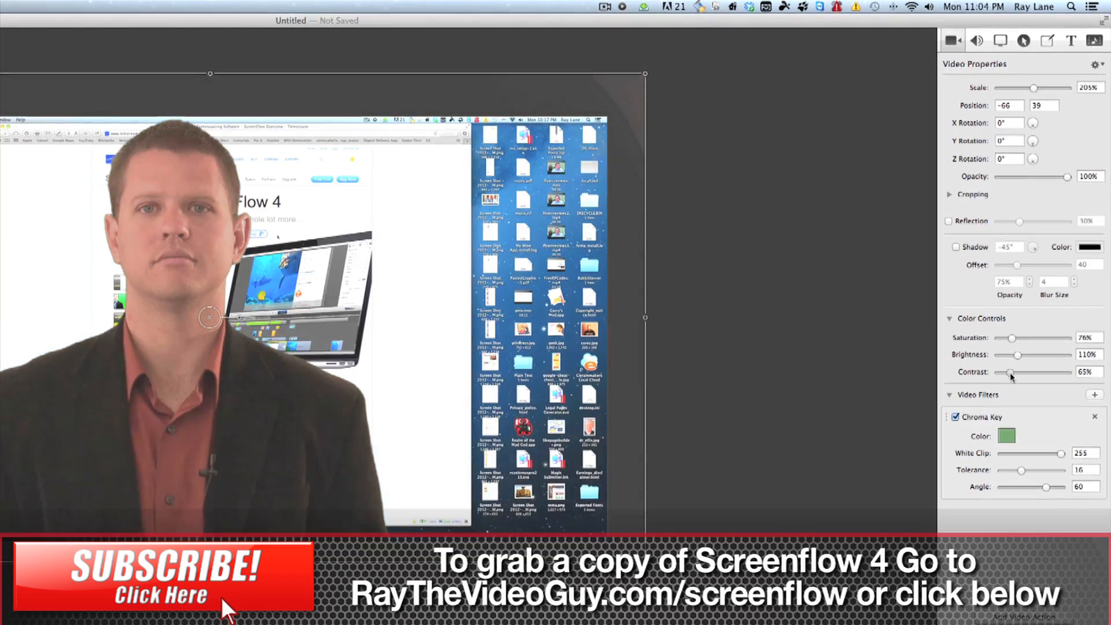
{"action": "left_click_drag", "start_coordinate": [1008, 371], "coordinate": [1024, 371]}
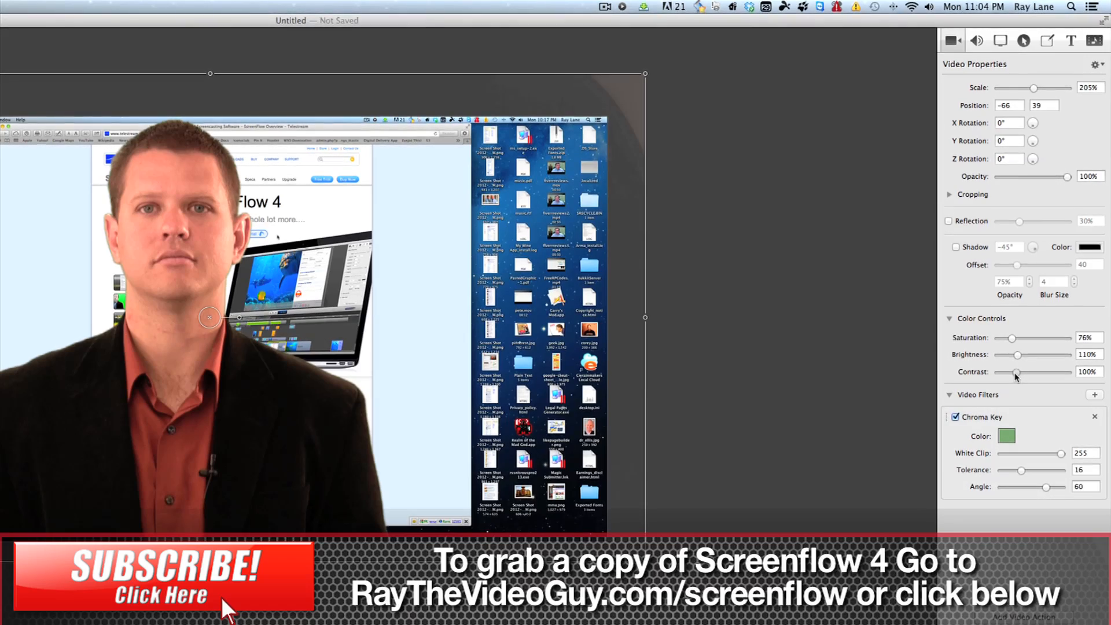
{"action": "mouse_move", "coordinate": [306, 376]}
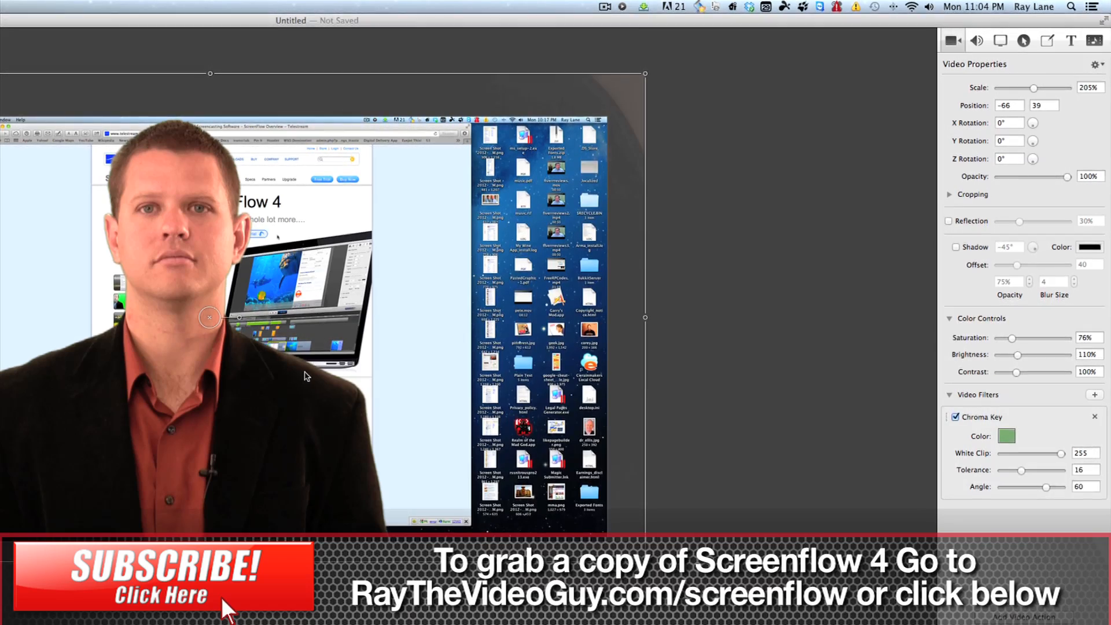
{"action": "mouse_move", "coordinate": [309, 419]}
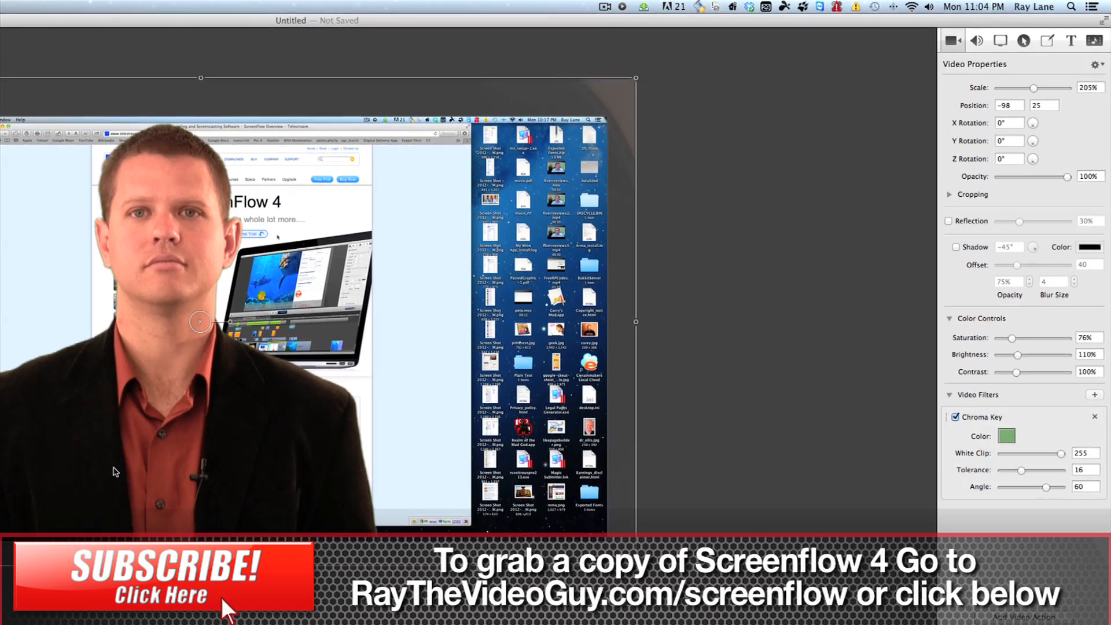
{"action": "mouse_move", "coordinate": [145, 264]}
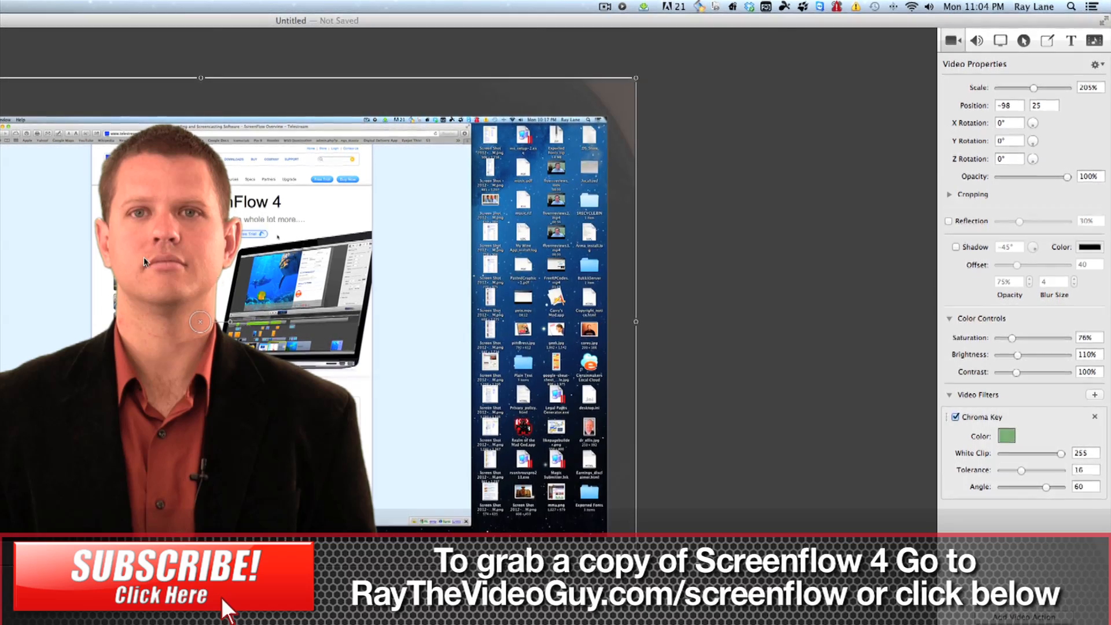
{"action": "mouse_move", "coordinate": [227, 459]}
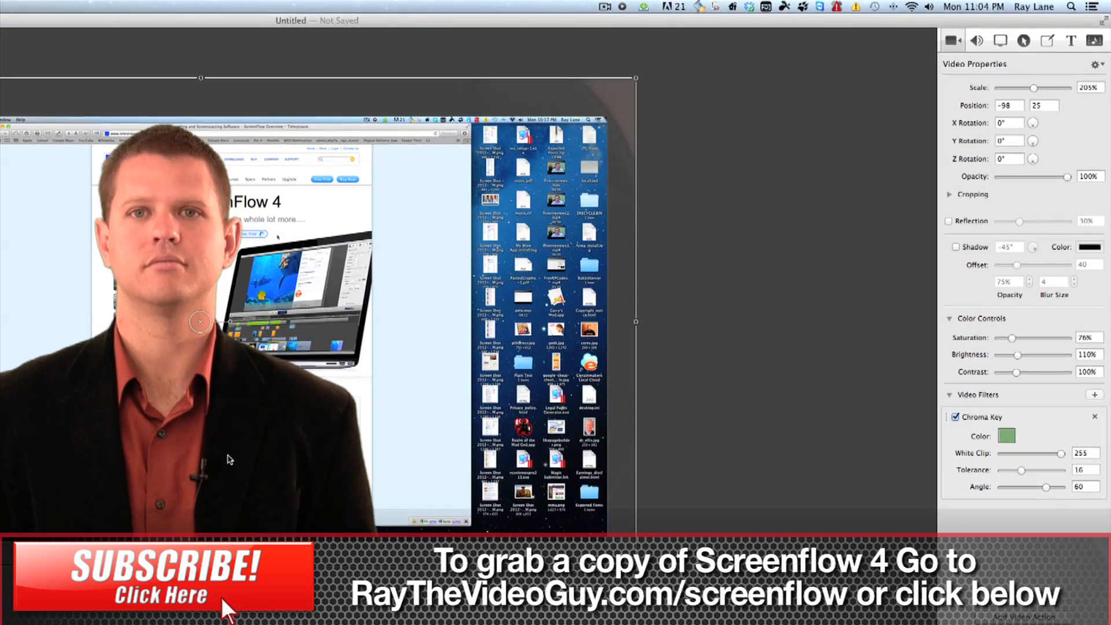